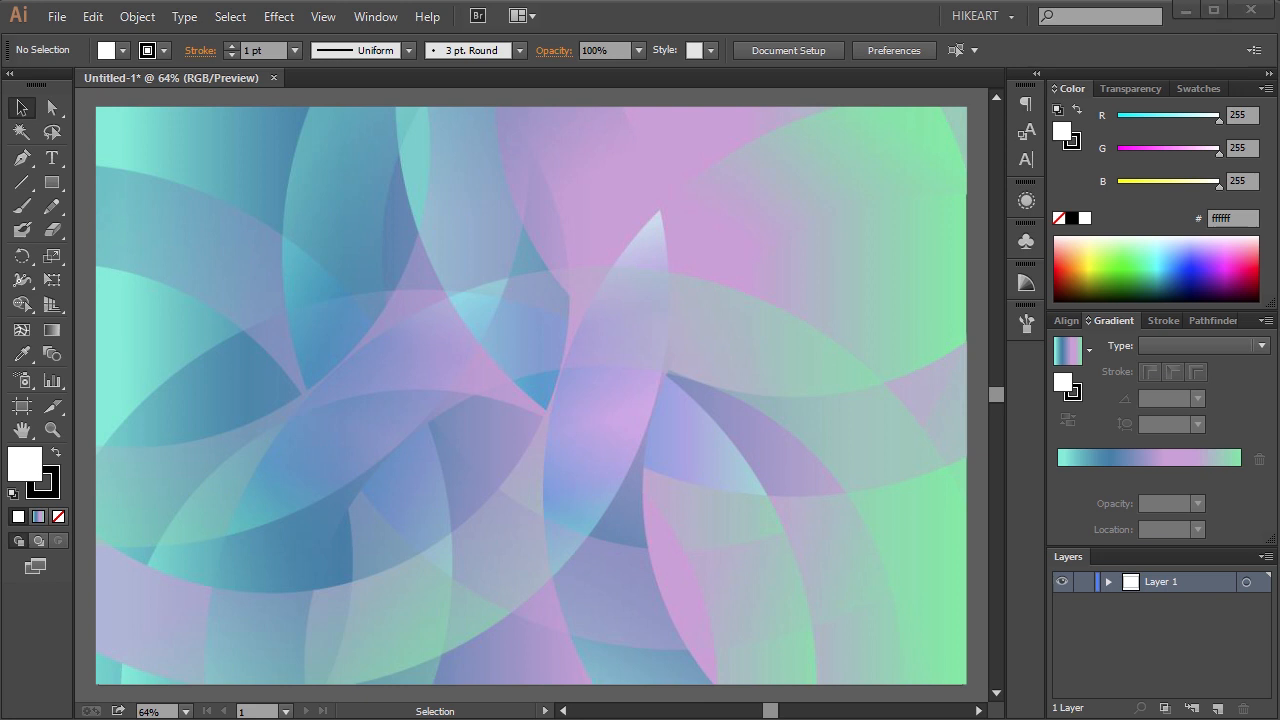
Start a new blank document so the artboard is empty white
key("ctrl+n")
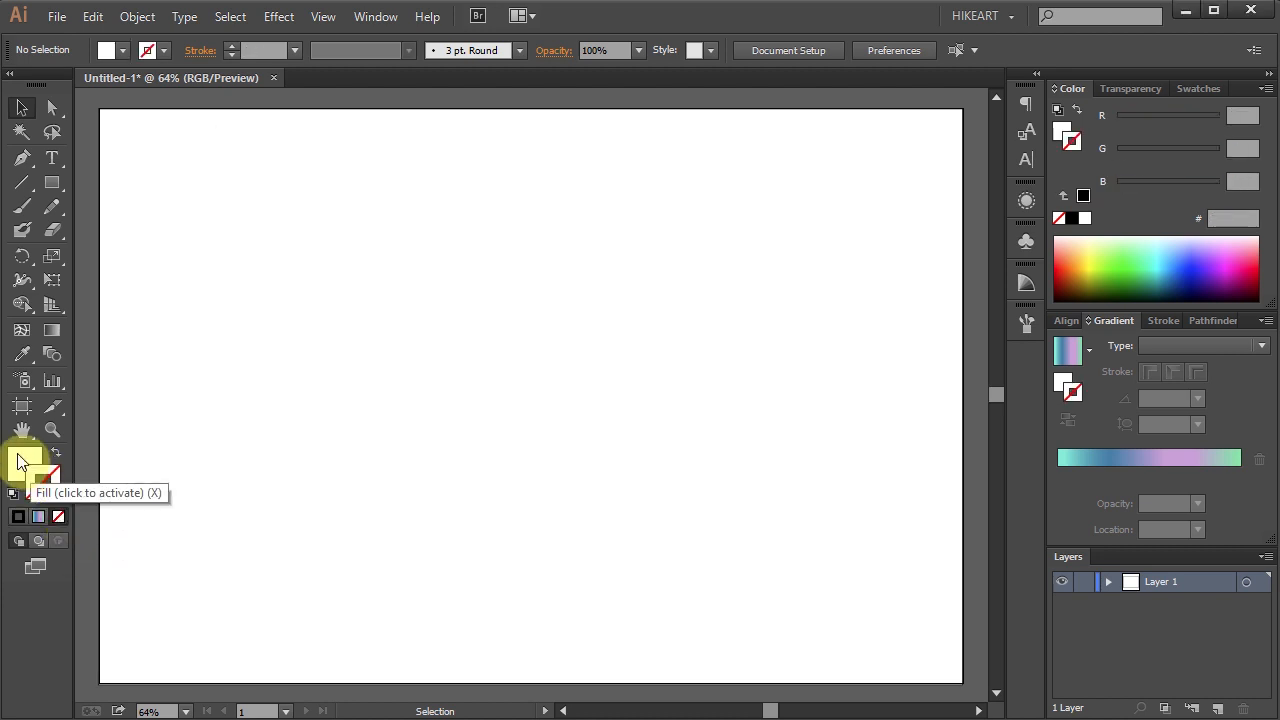
Draw a #3c95ff rectangle with no stroke covering the whole artboard
left_click(25, 472)
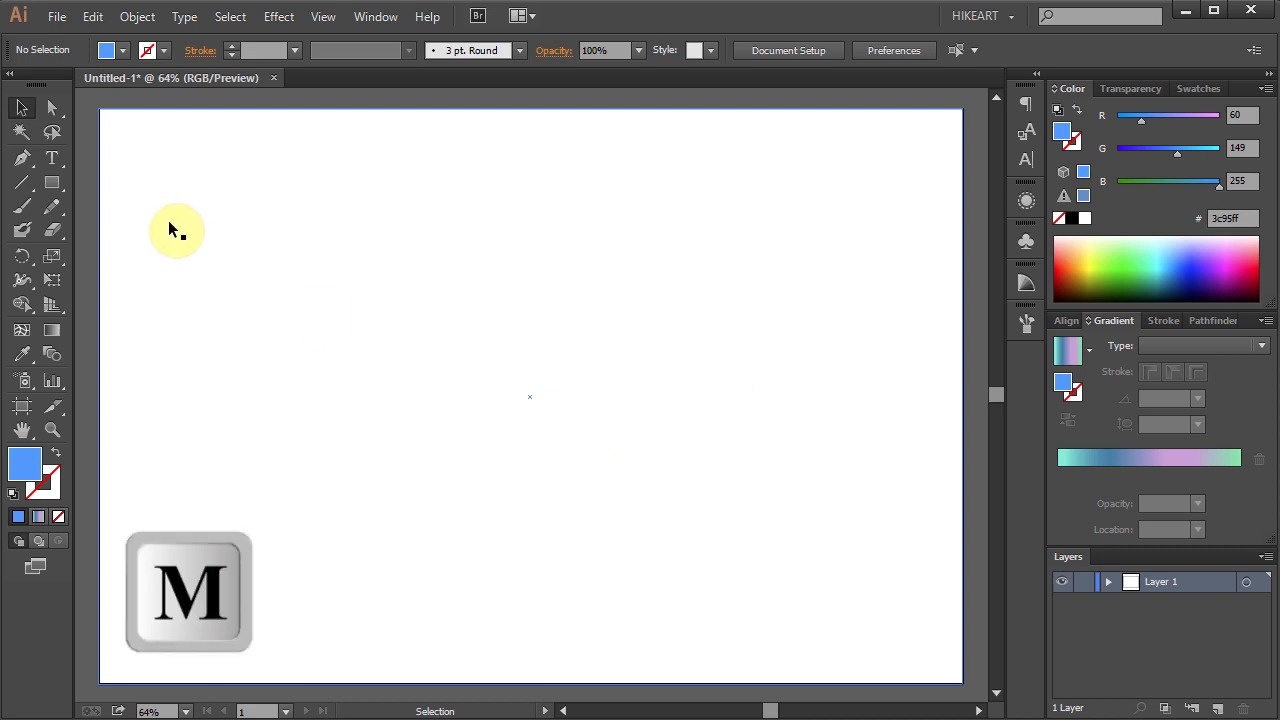
key("m")
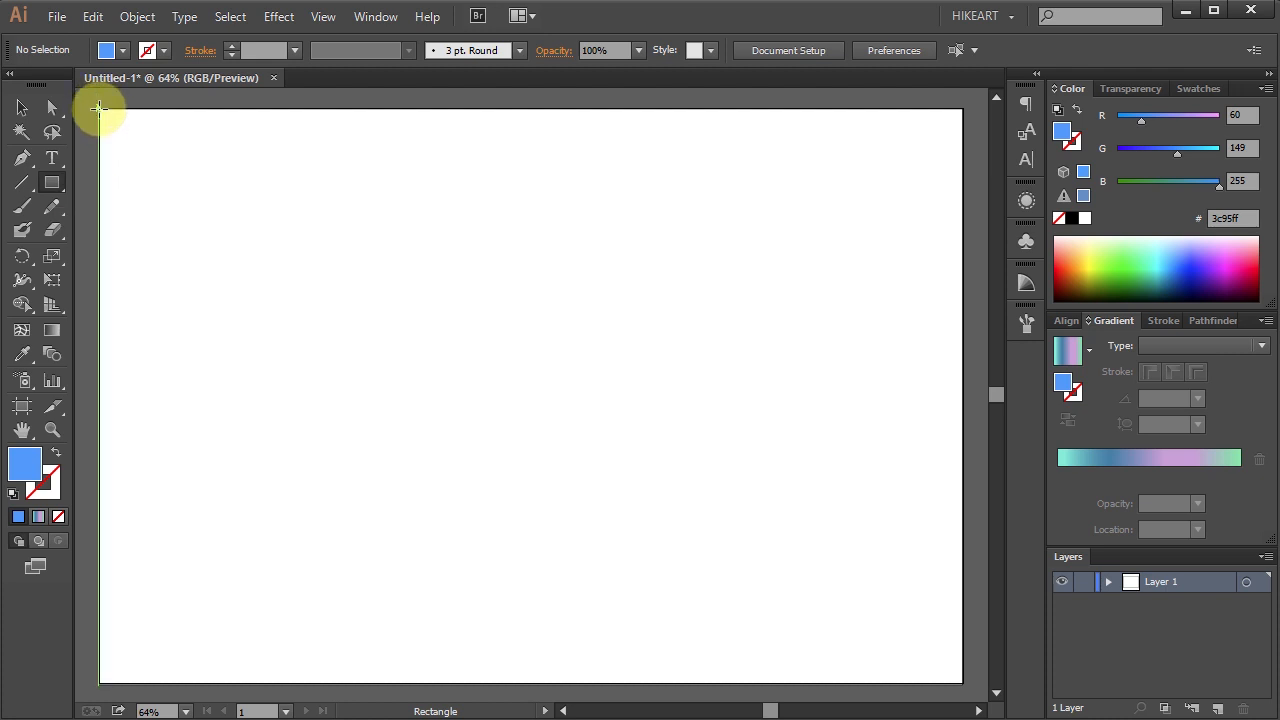
left_click_drag(98, 108, 878, 630)
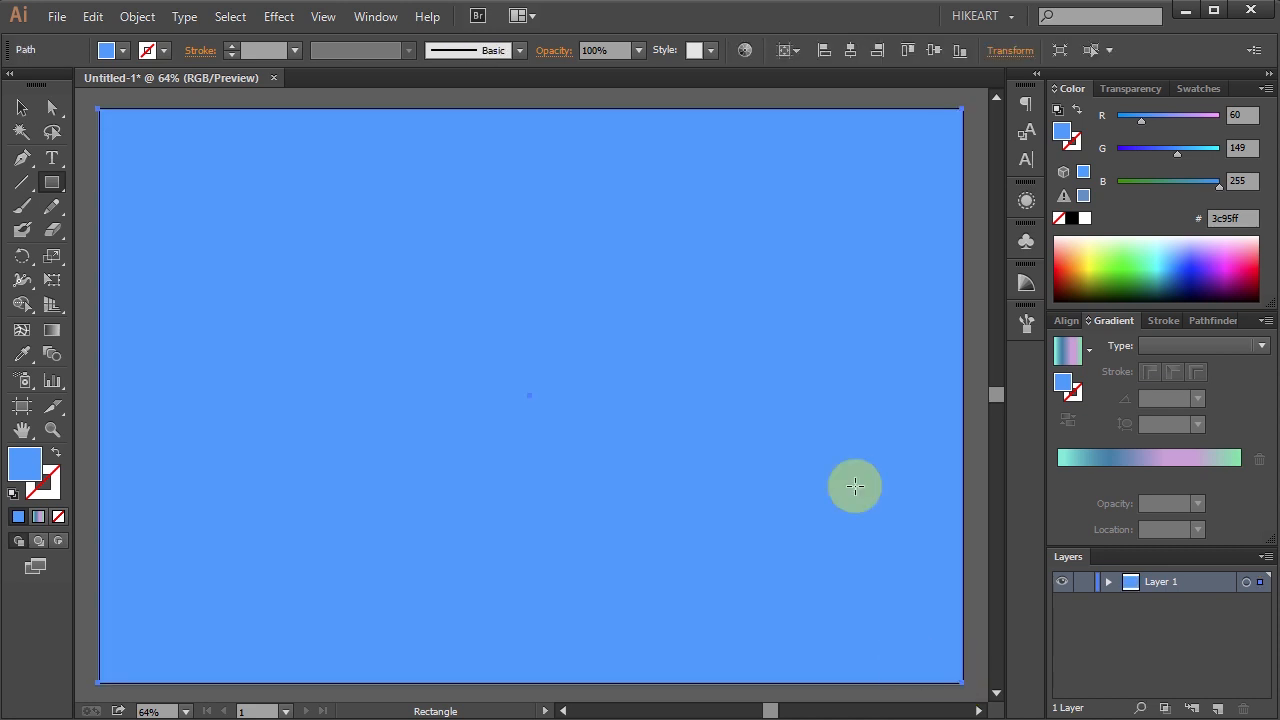
mouse_move(783, 429)
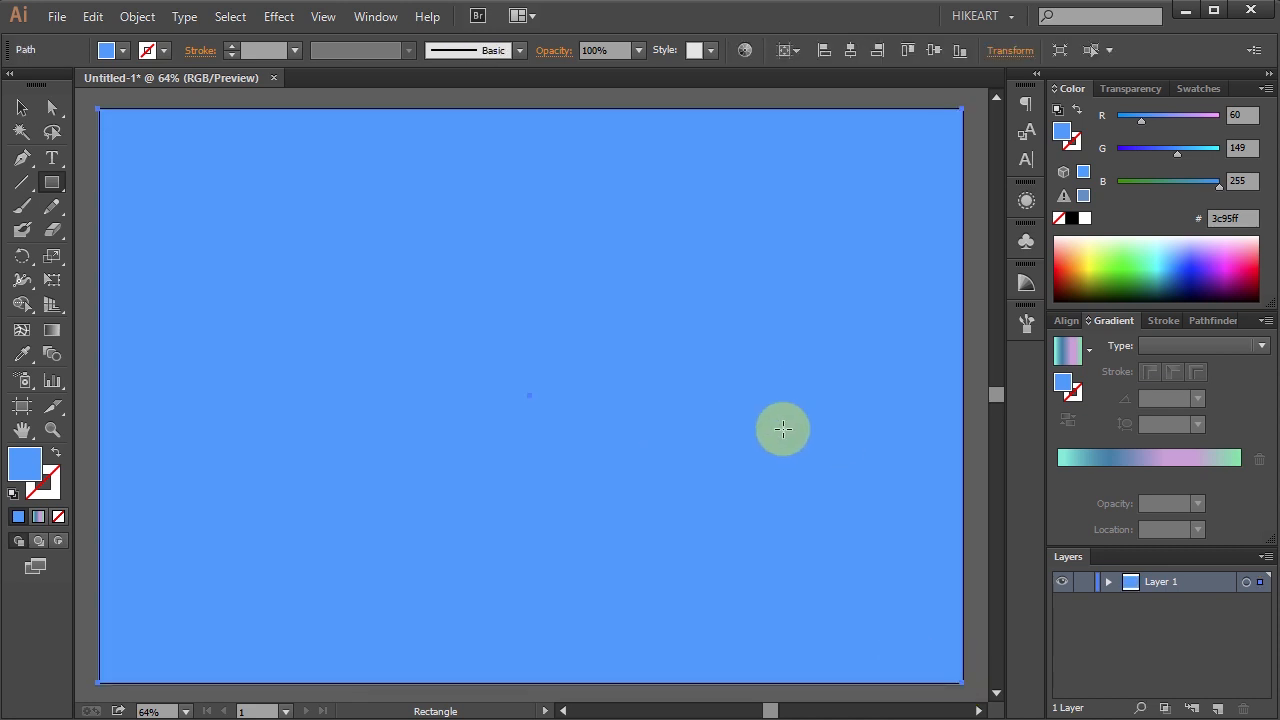
Fill the rectangle with a linear gradient of stops green, blue, pink, pink, green
left_click(1072, 355)
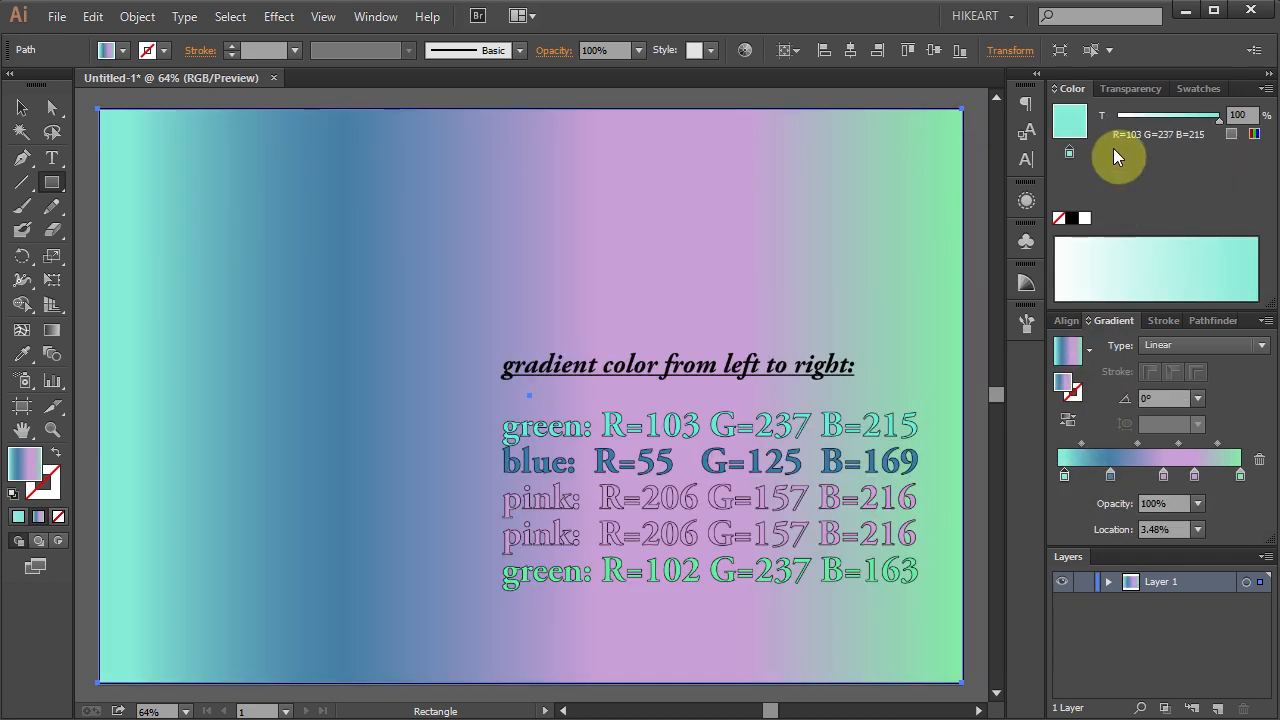
left_click(1165, 475)
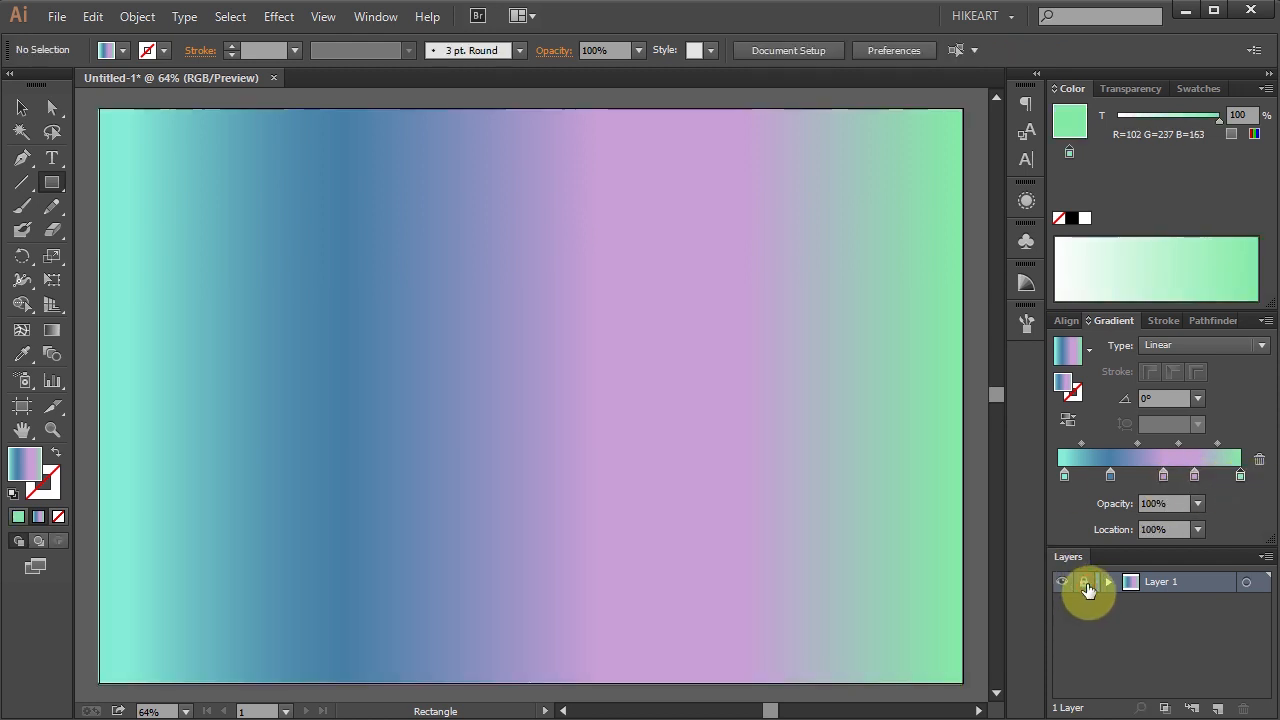
Lock Layer 1 and draw a large gradient-filled perfect circle on Layer 2
left_click(1226, 707)
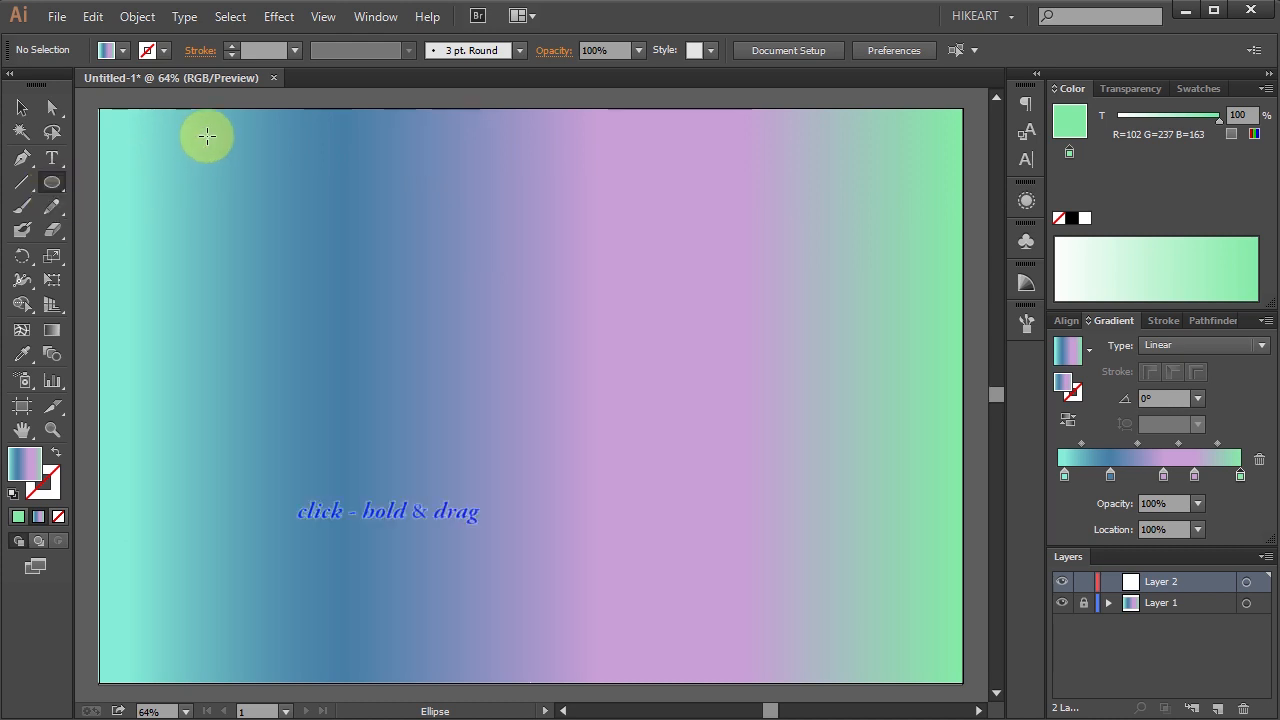
left_click_drag(207, 136, 410, 525)
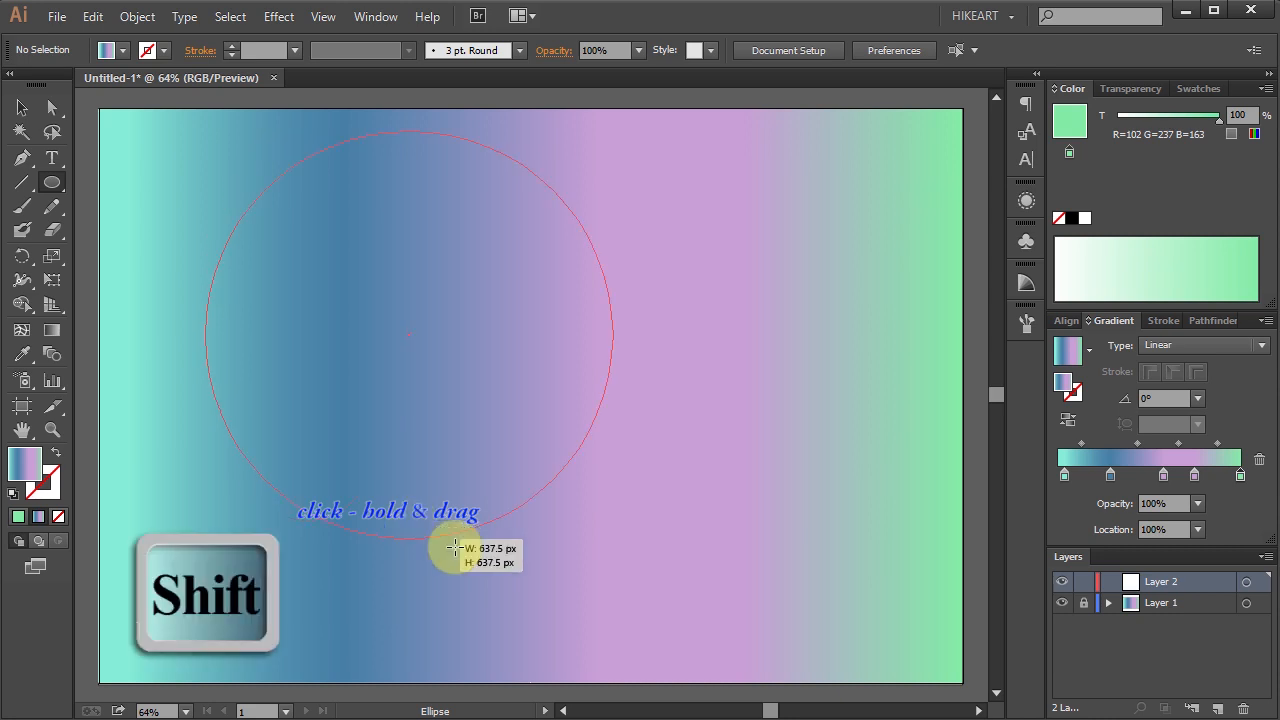
left_click_drag(455, 548, 665, 650)
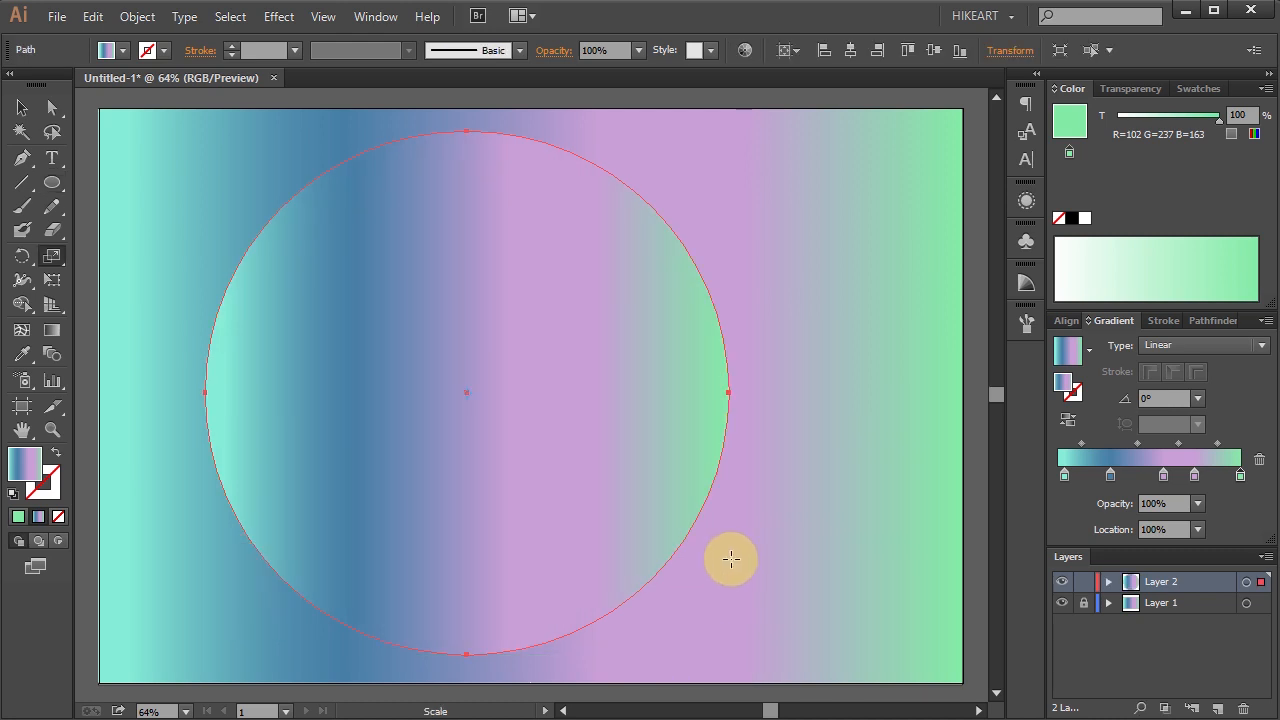
Make a uniform 75% scaled copy of the circle centred inside the original
left_click(52, 258)
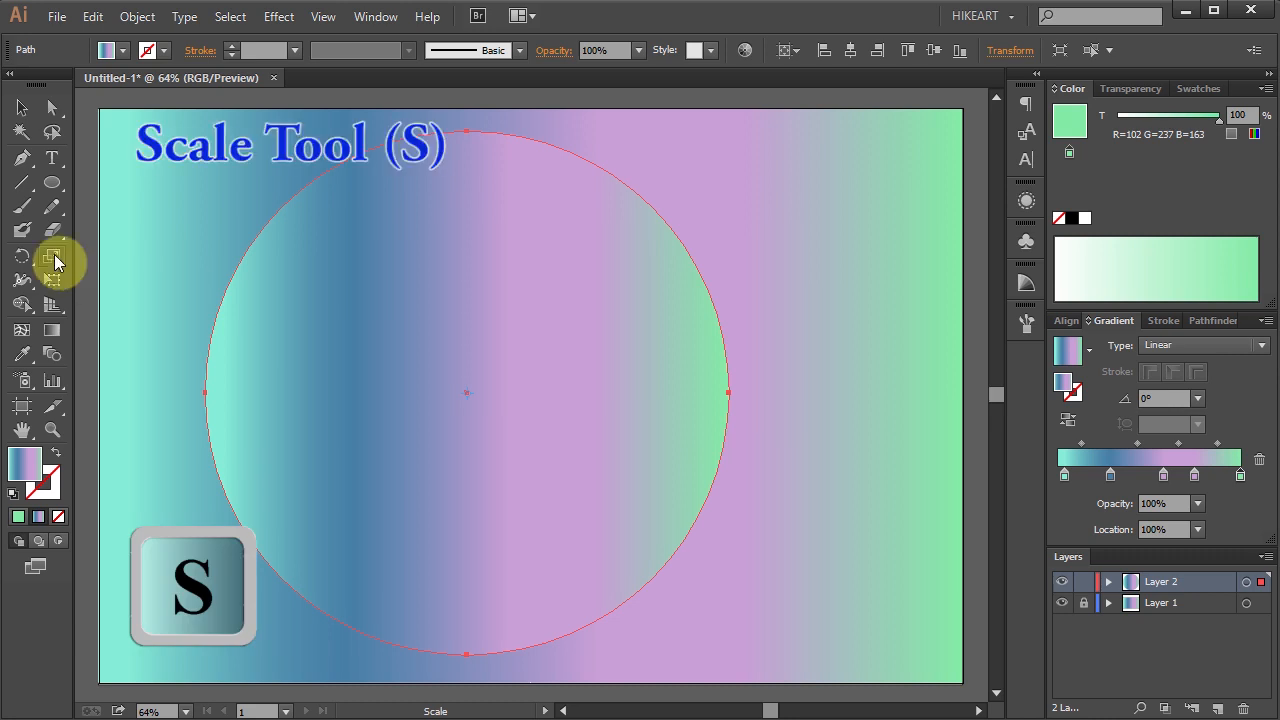
mouse_move(53, 262)
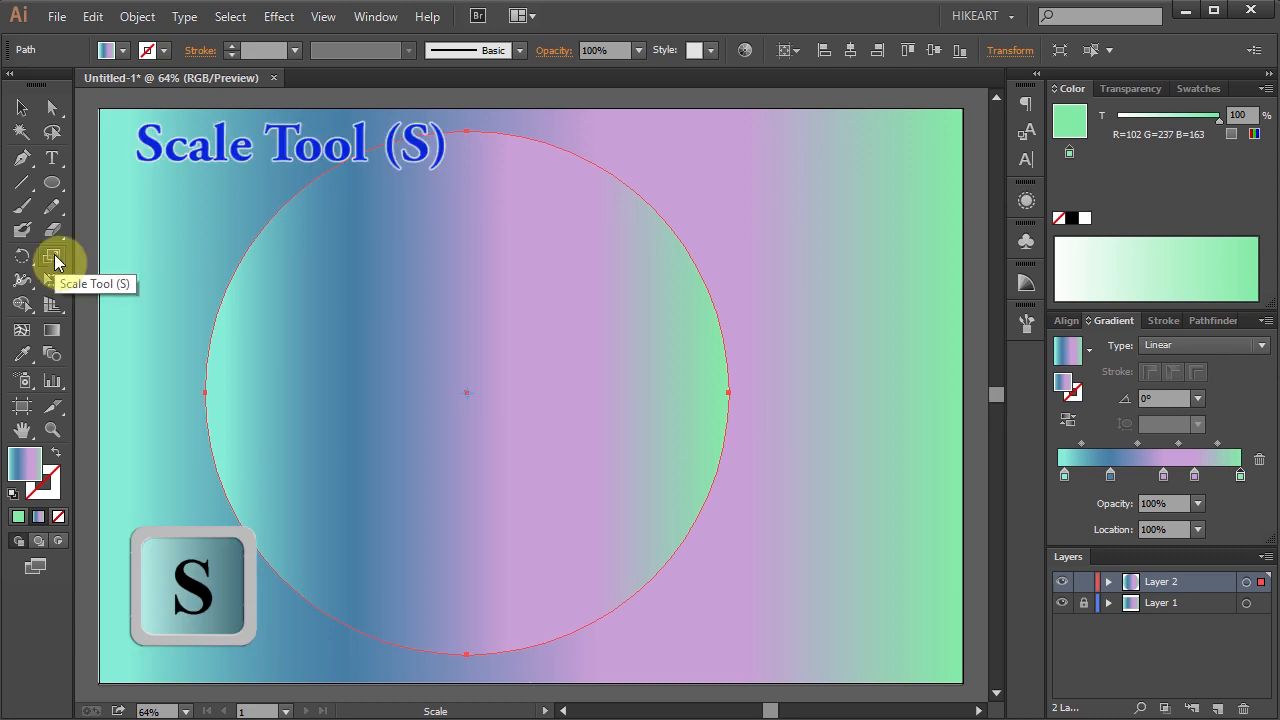
double_click(52, 256)
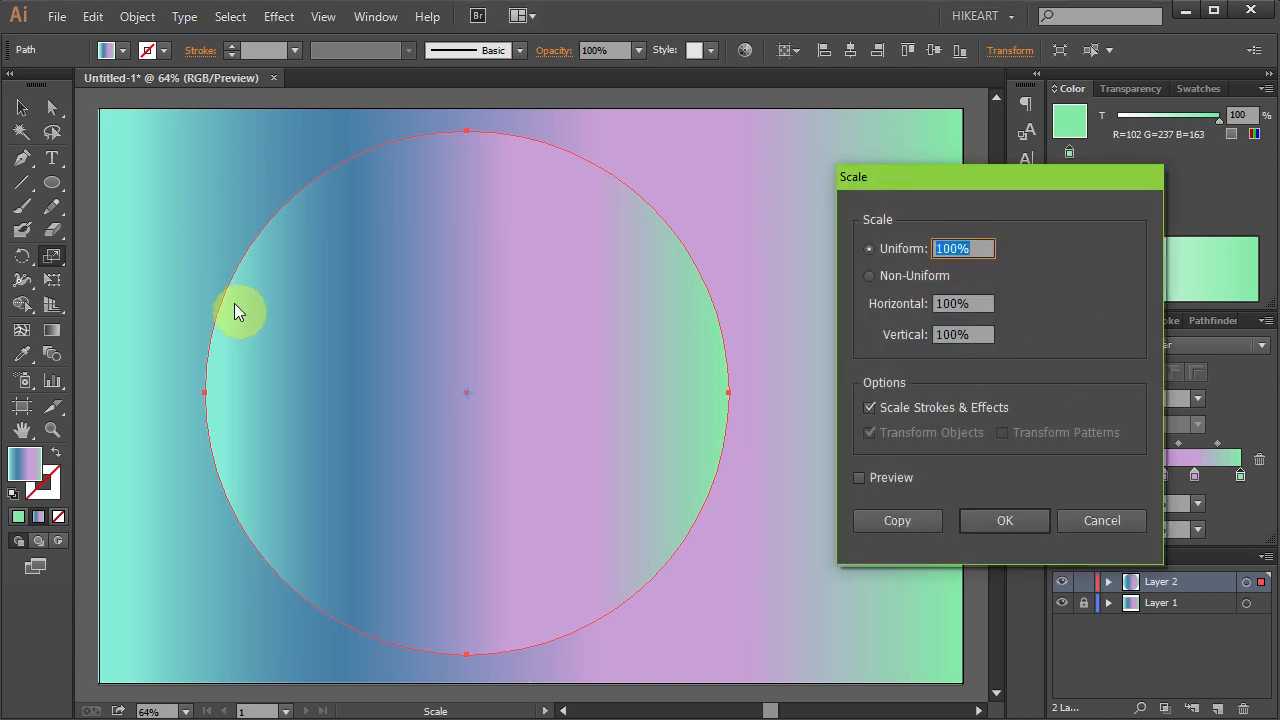
type("75")
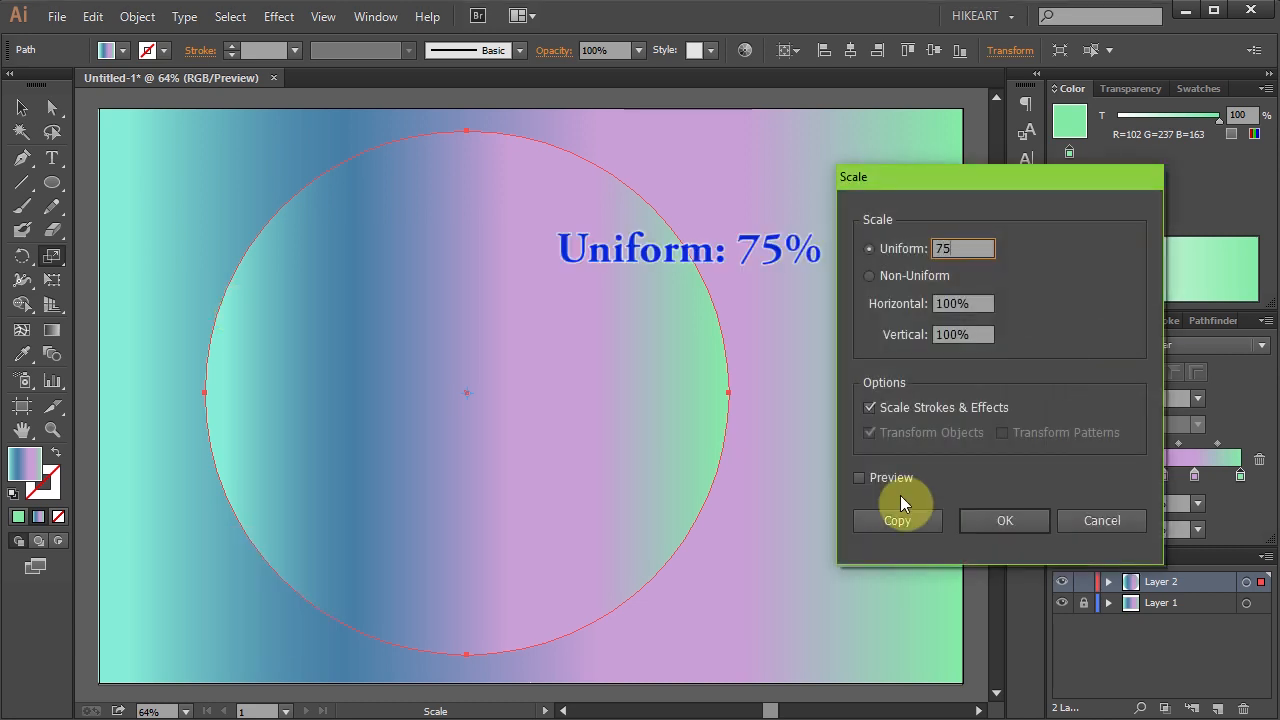
left_click(897, 520)
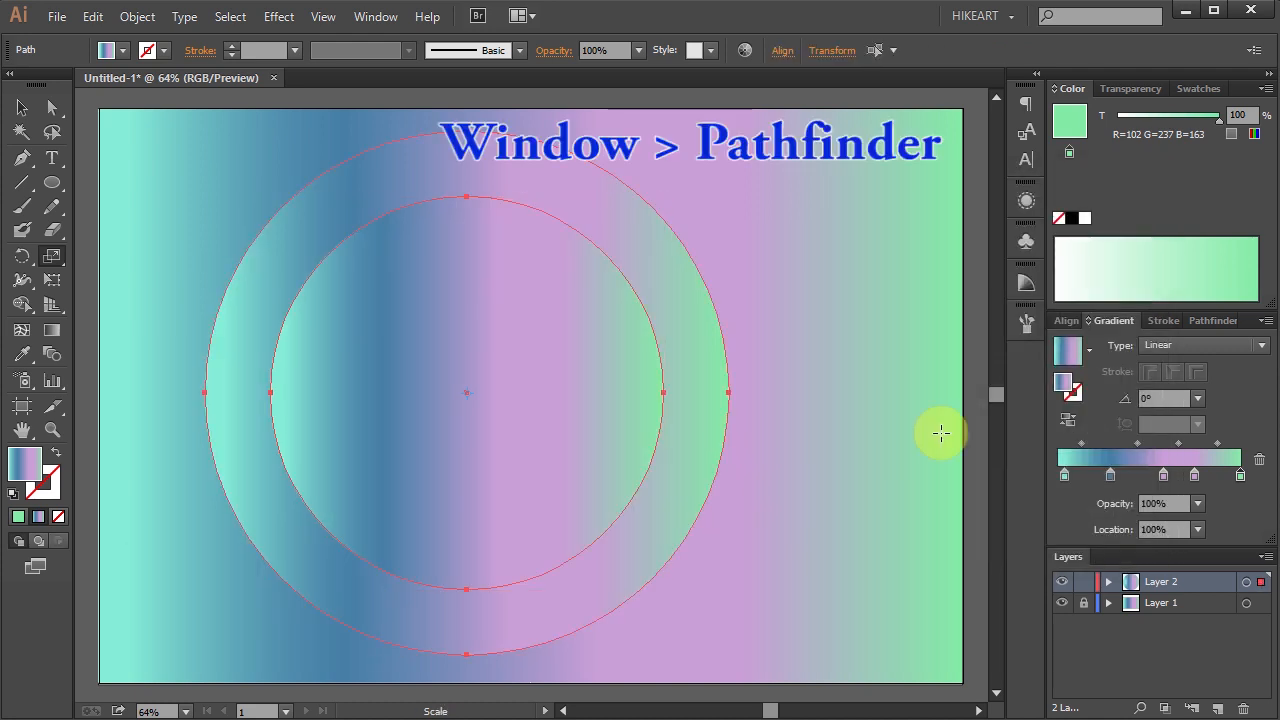
Cut the smaller circle from the larger with Pathfinder Minus Front, leaving a ring
left_click(1209, 320)
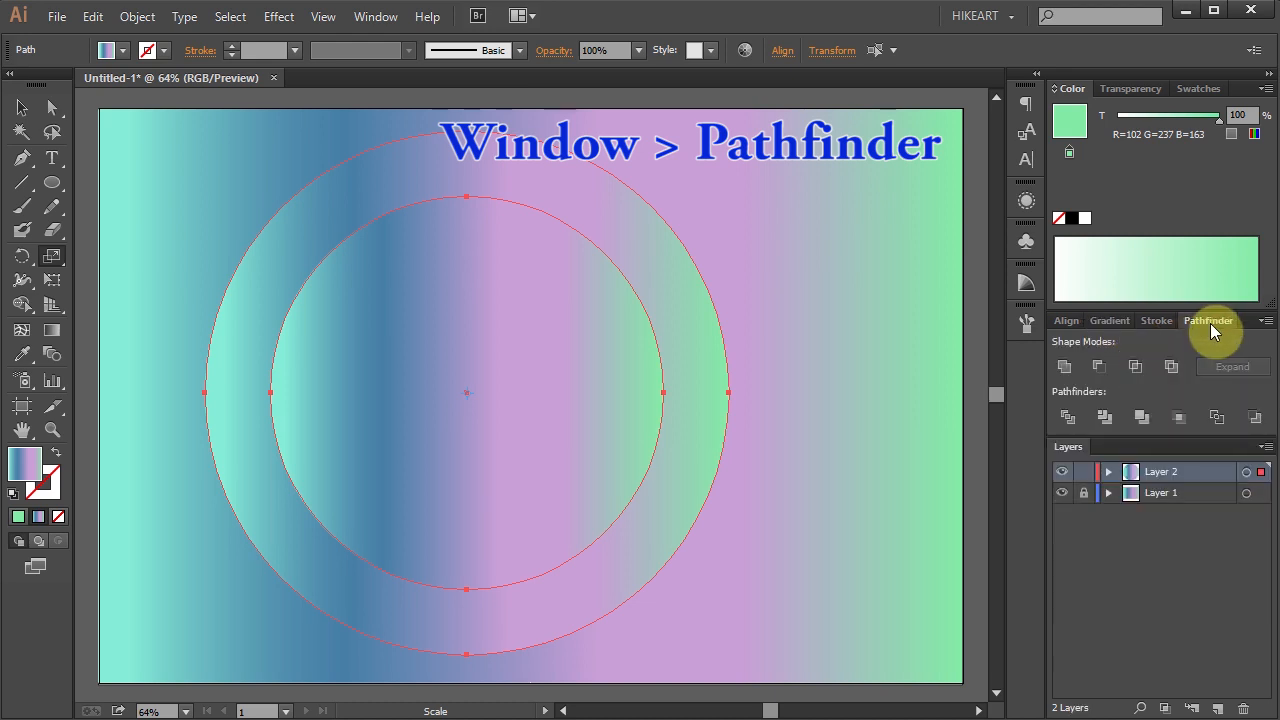
left_click(376, 16)
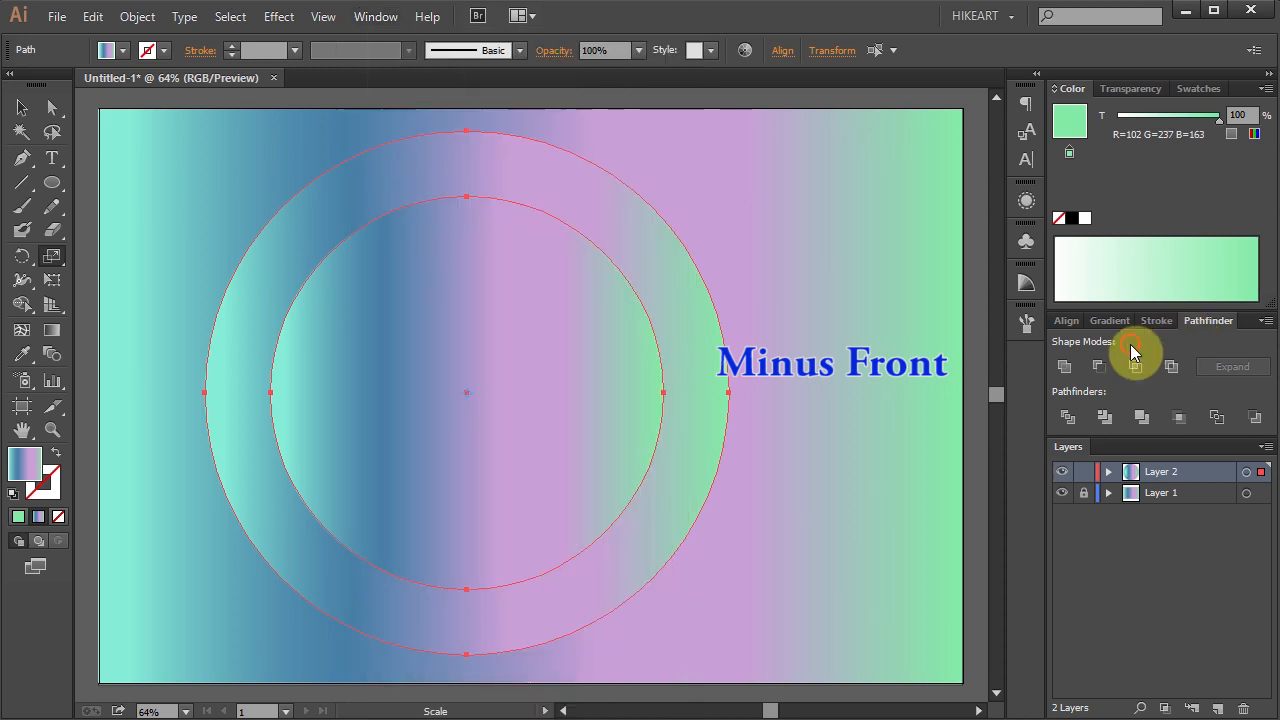
left_click(1098, 367)
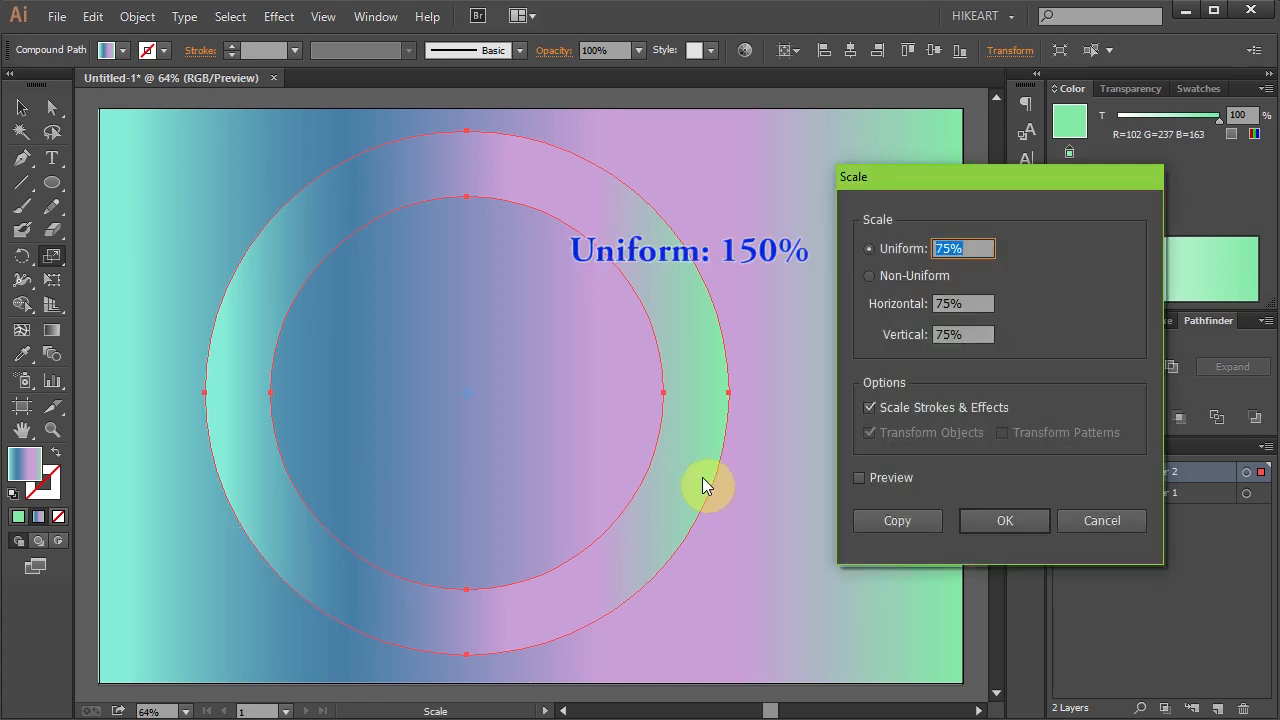
Enlarge the gradient ring uniformly to 150%
type("150")
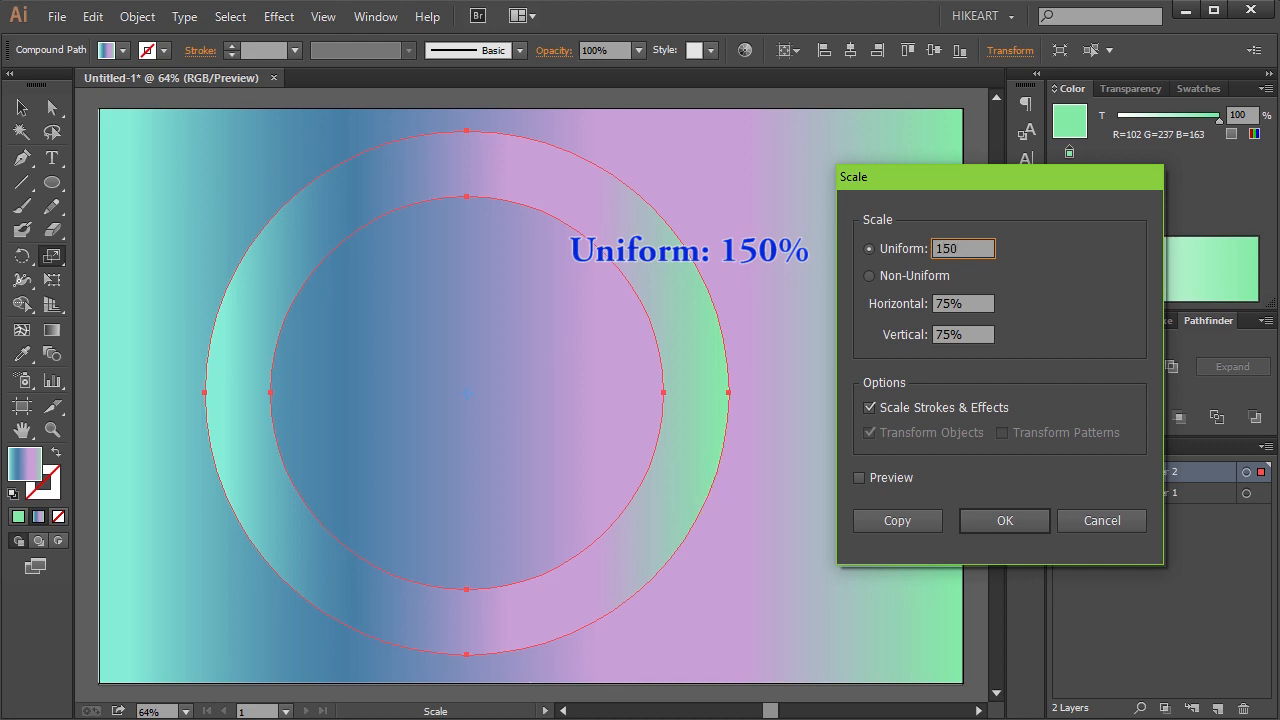
left_click(1004, 520)
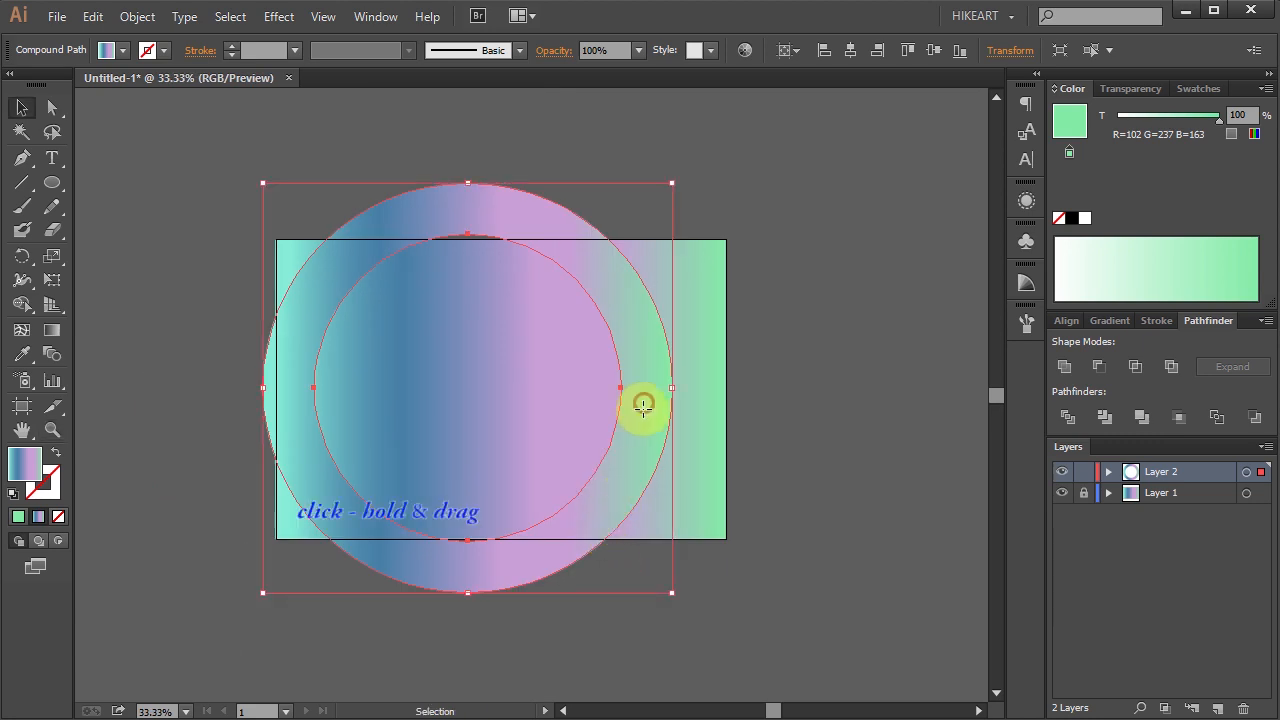
Place a duplicate ring to the upper right, then copy both rings and paste in front
left_click_drag(643, 405, 600, 630)
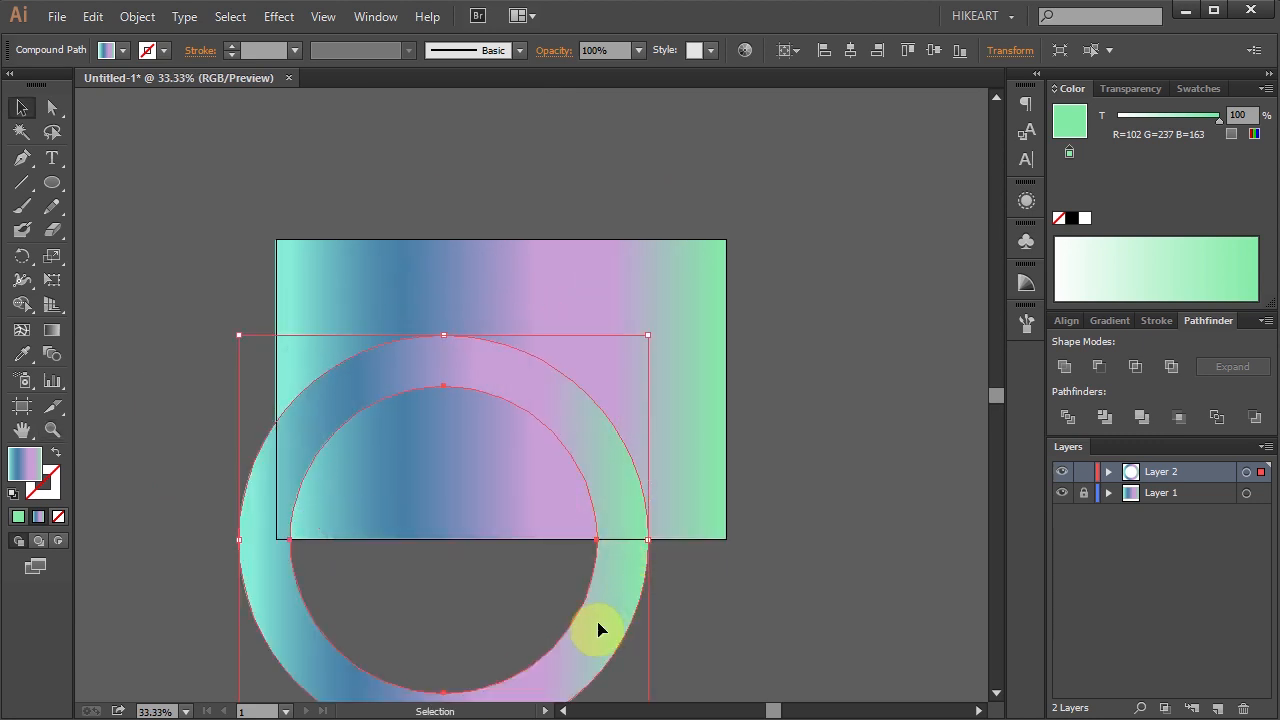
left_click_drag(600, 630, 700, 500)
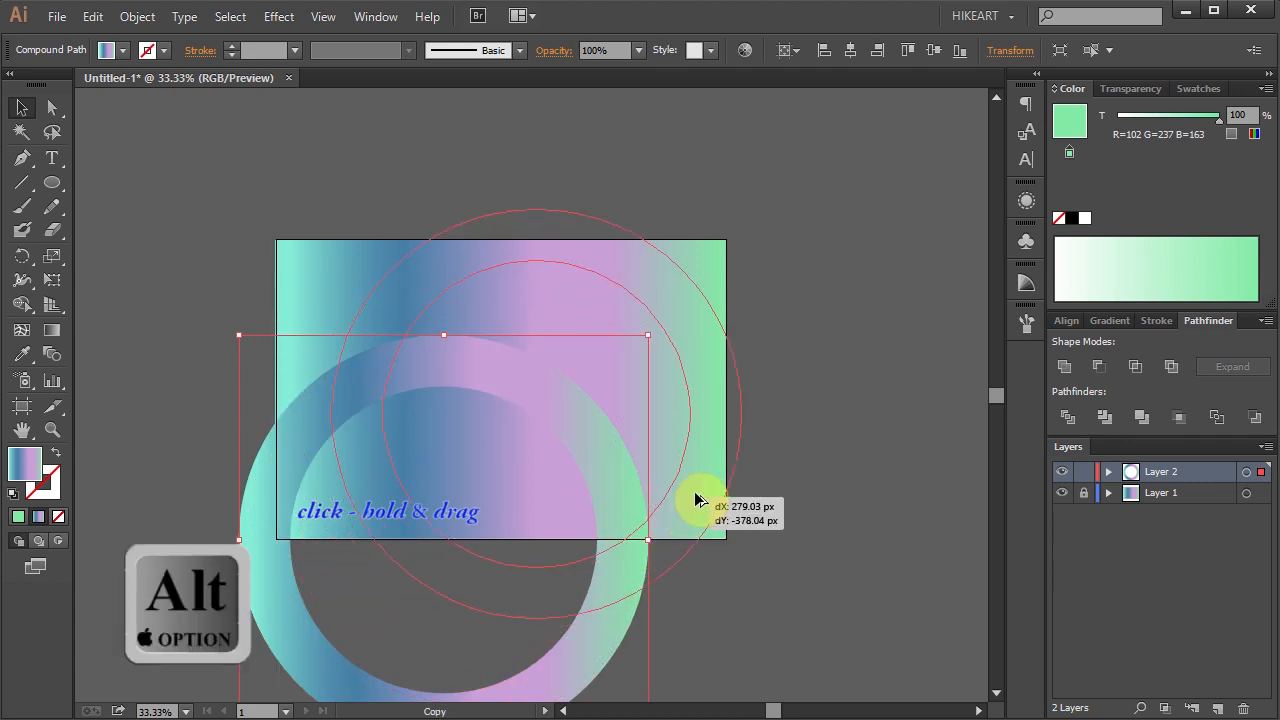
left_click_drag(700, 500, 770, 533)
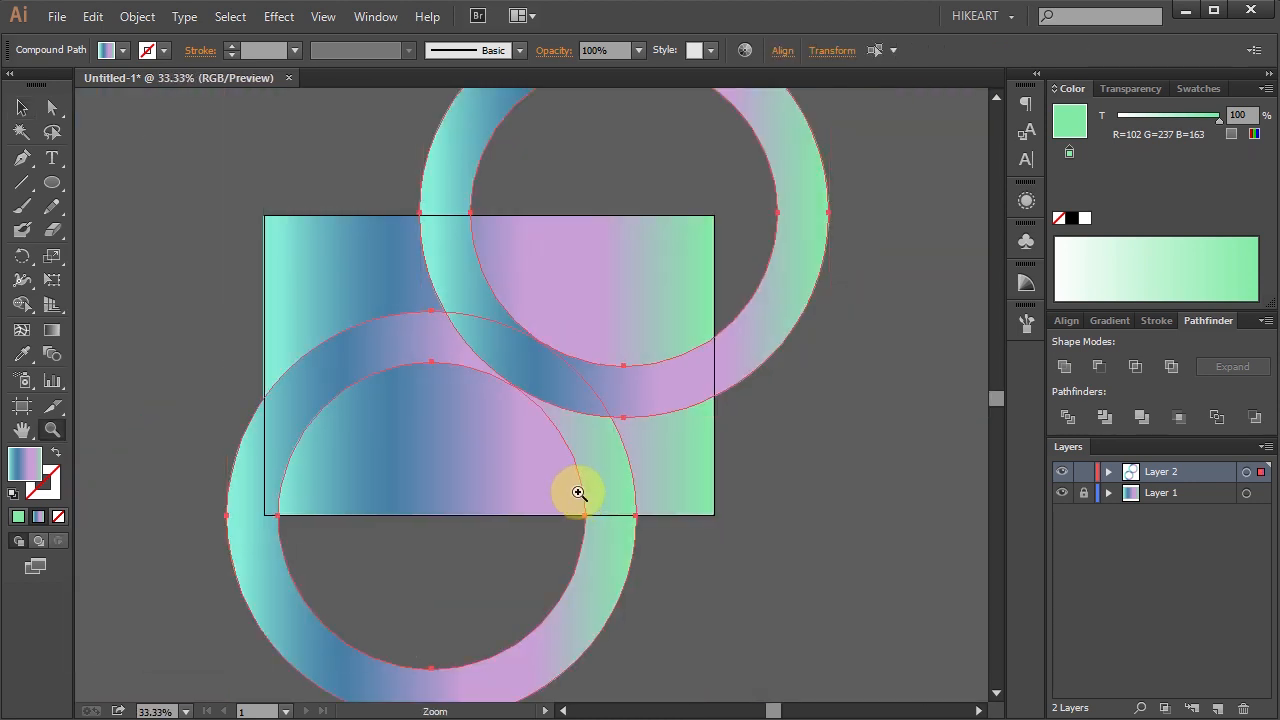
key("ctrl+c")
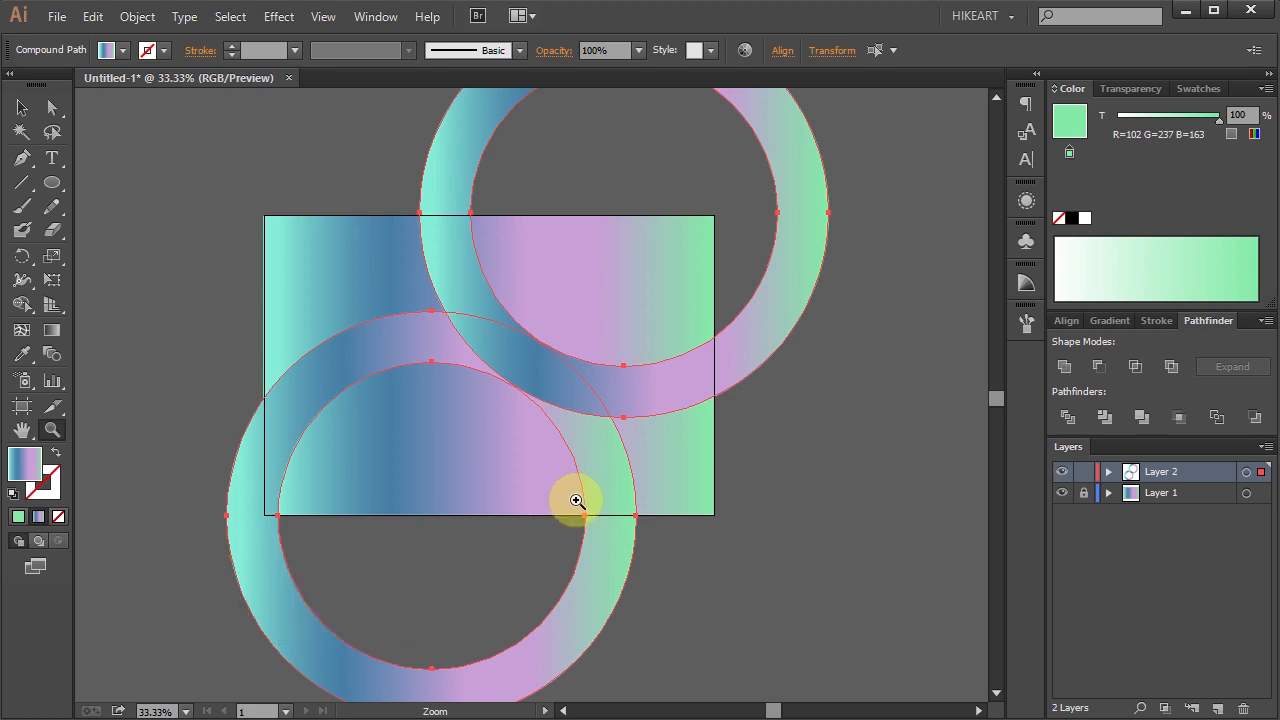
key("ctrl+f")
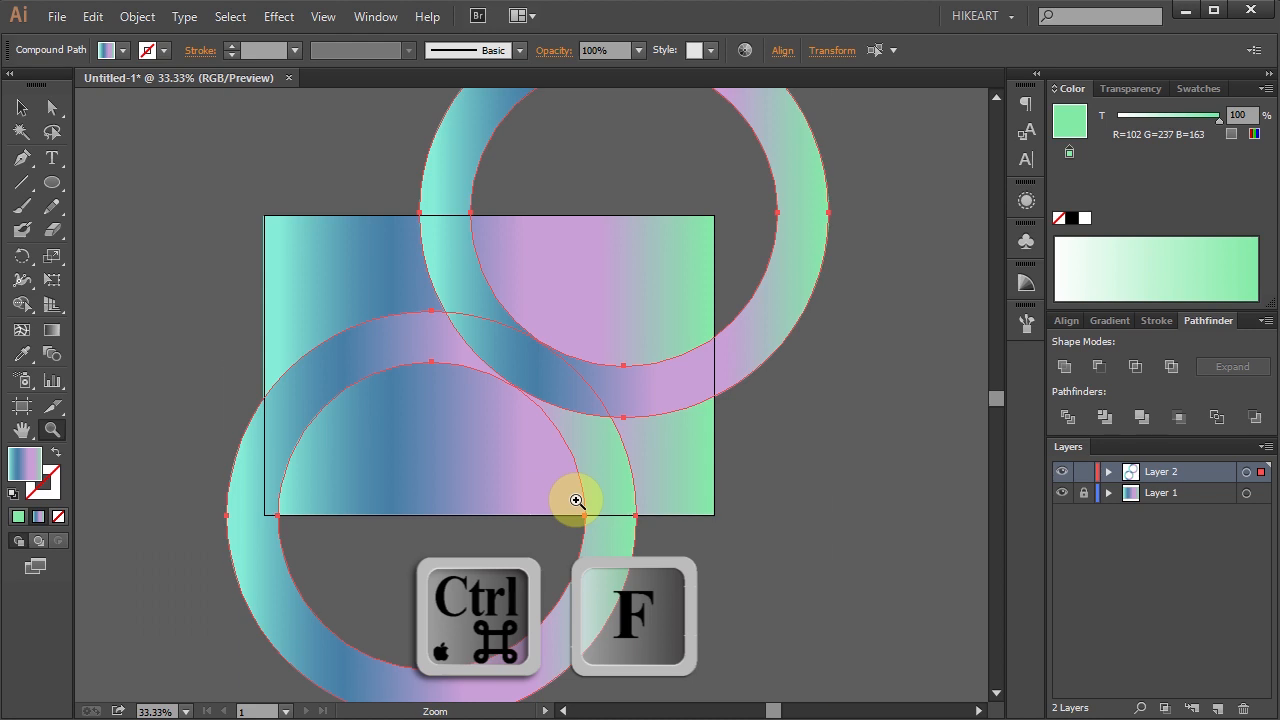
Intersect the pasted rings into a lens-shaped piece where they overlap
key("ctrl+f")
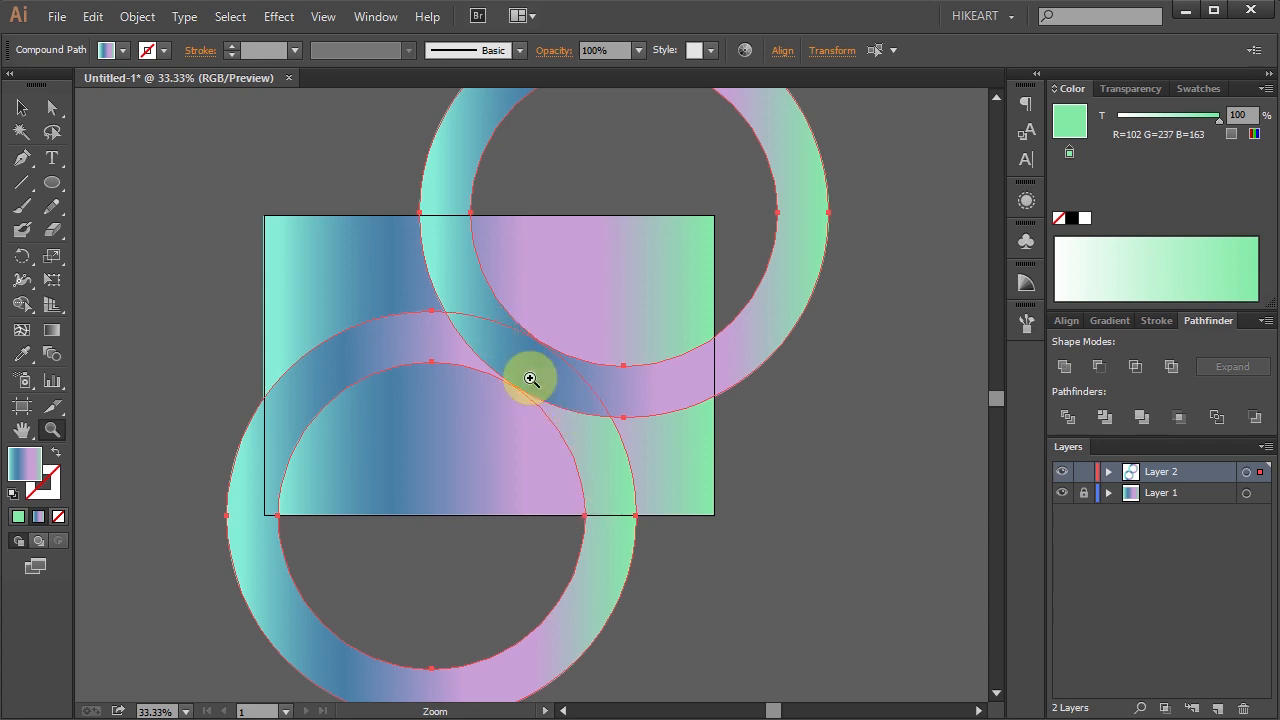
mouse_move(545, 386)
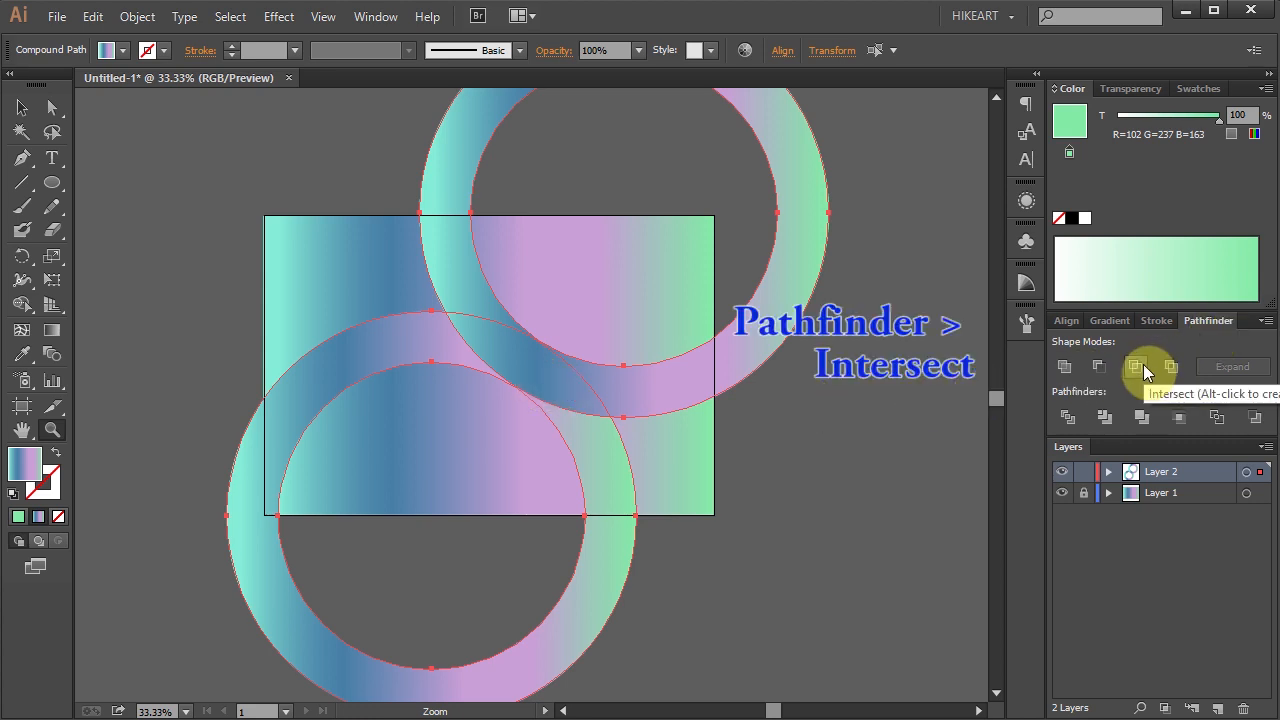
left_click(1135, 366)
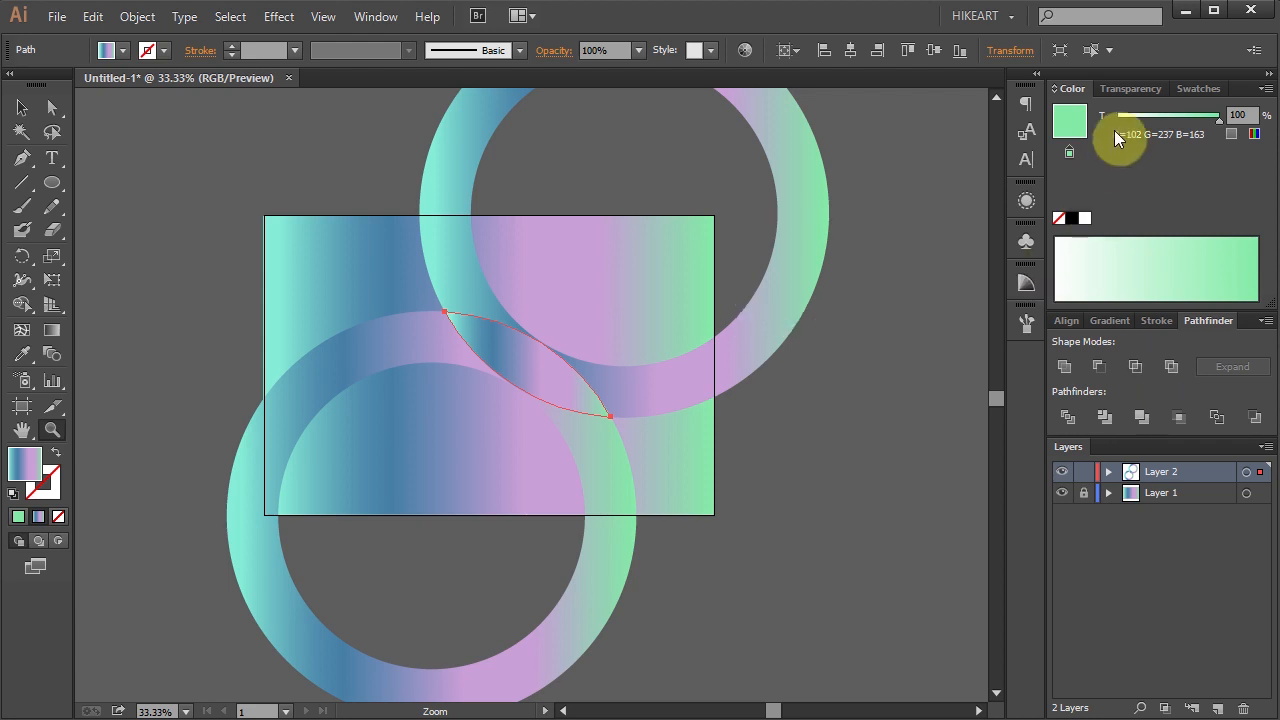
Give the lens-shaped overlap piece Overlay blending in the Transparency panel
left_click(1130, 88)
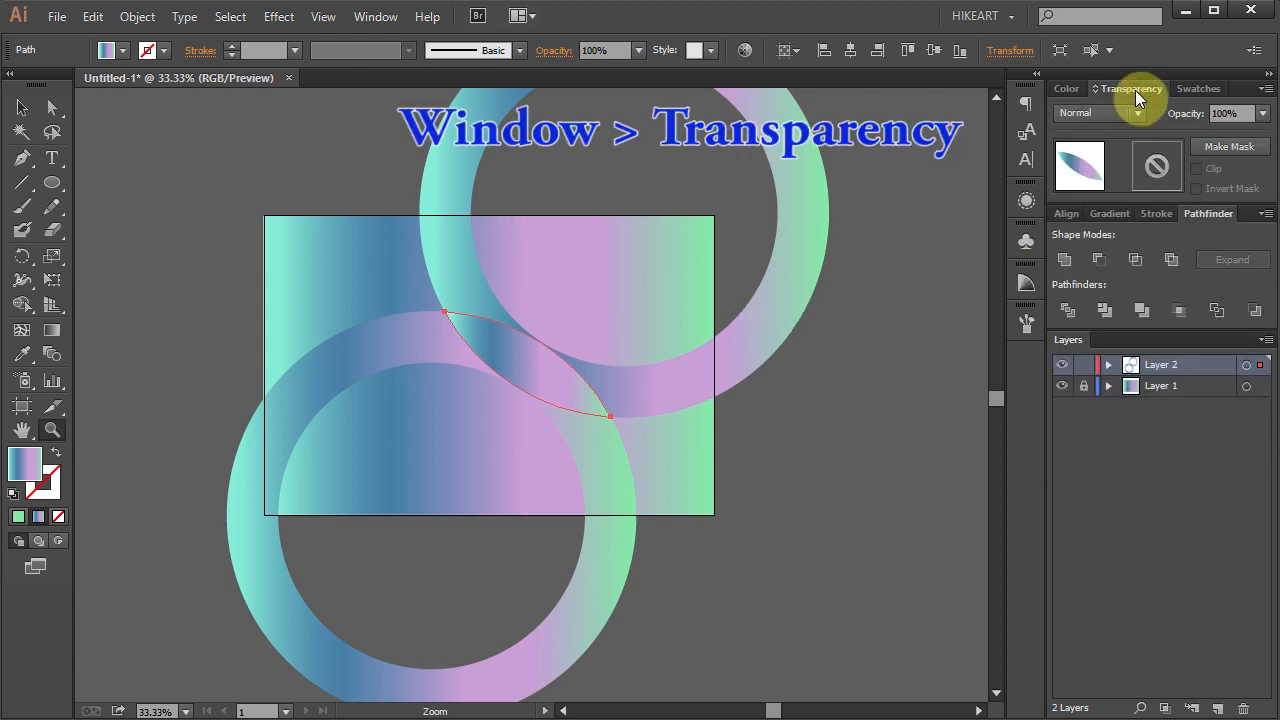
left_click(1138, 112)
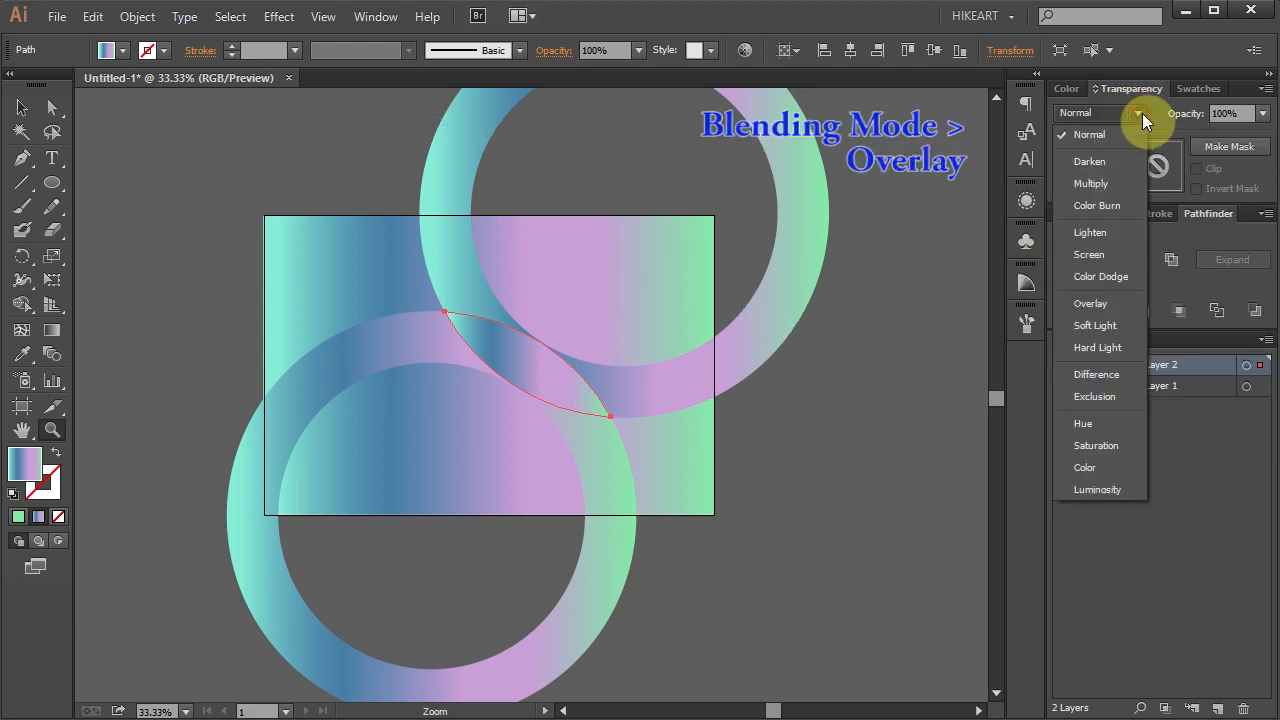
left_click(1091, 303)
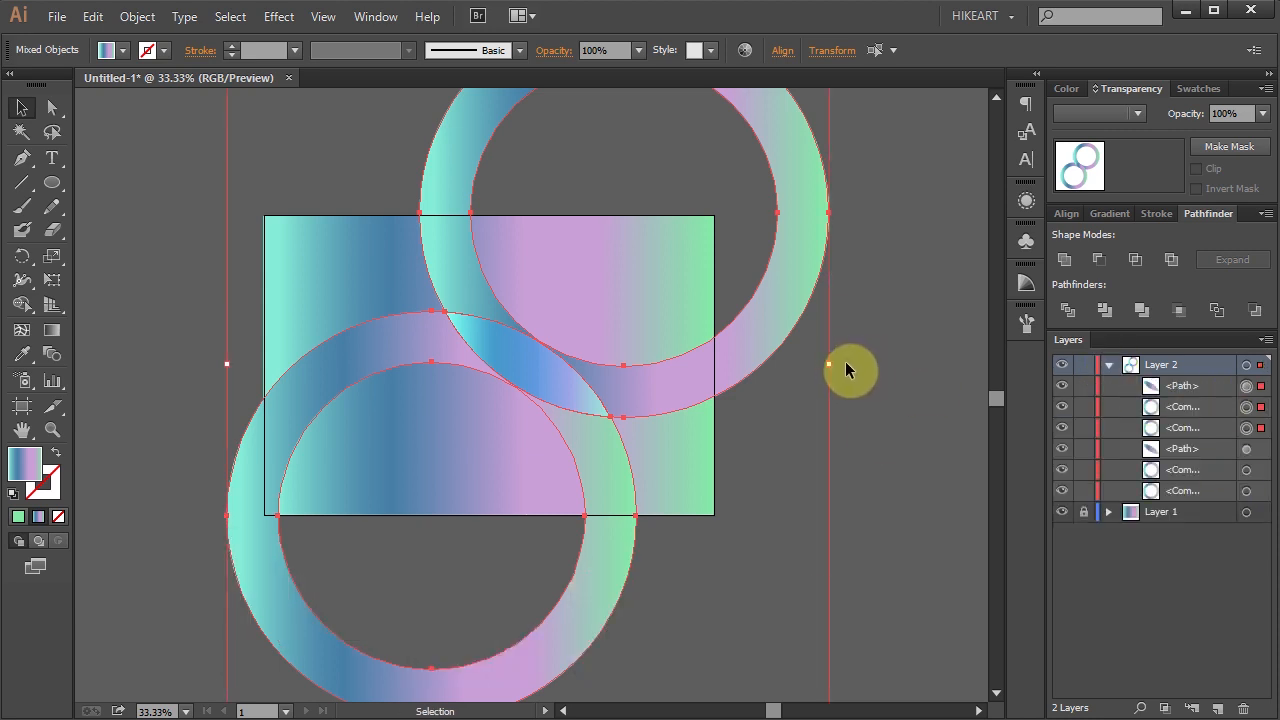
Spread the duplicated rings toward the upper left and right, then select all artwork
left_click_drag(850, 370, 596, 620)
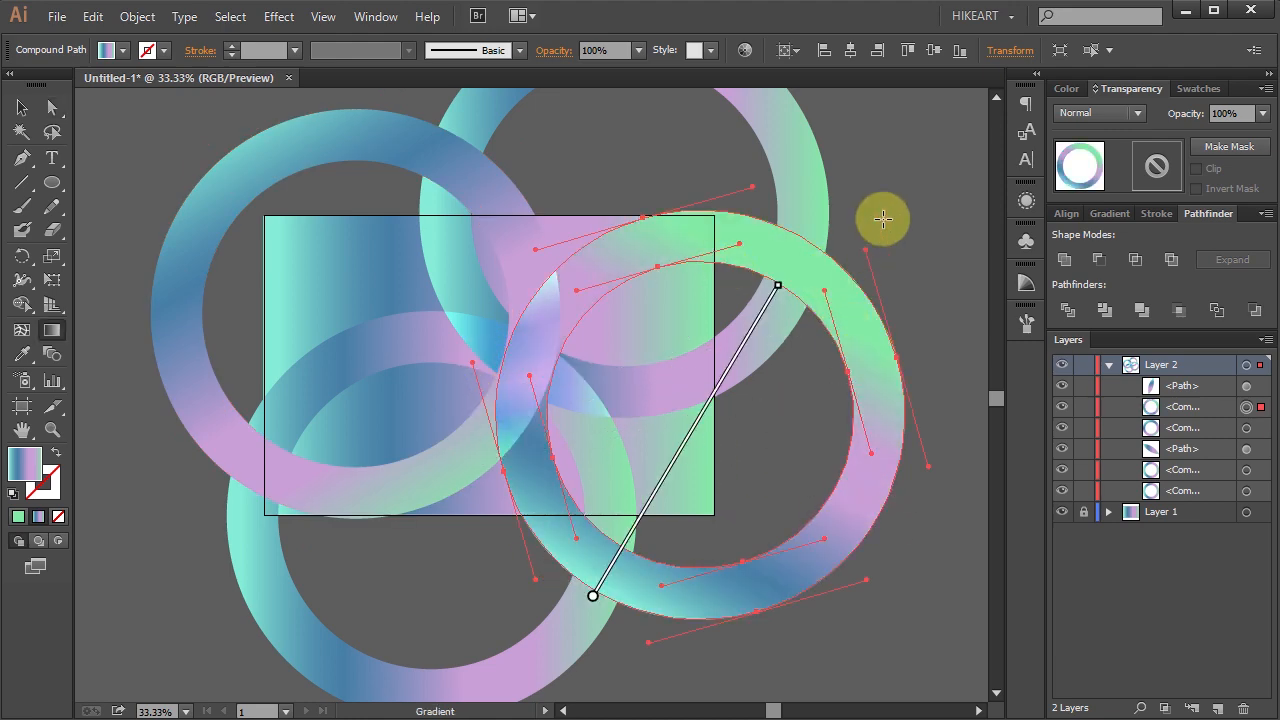
key("ctrl+a")
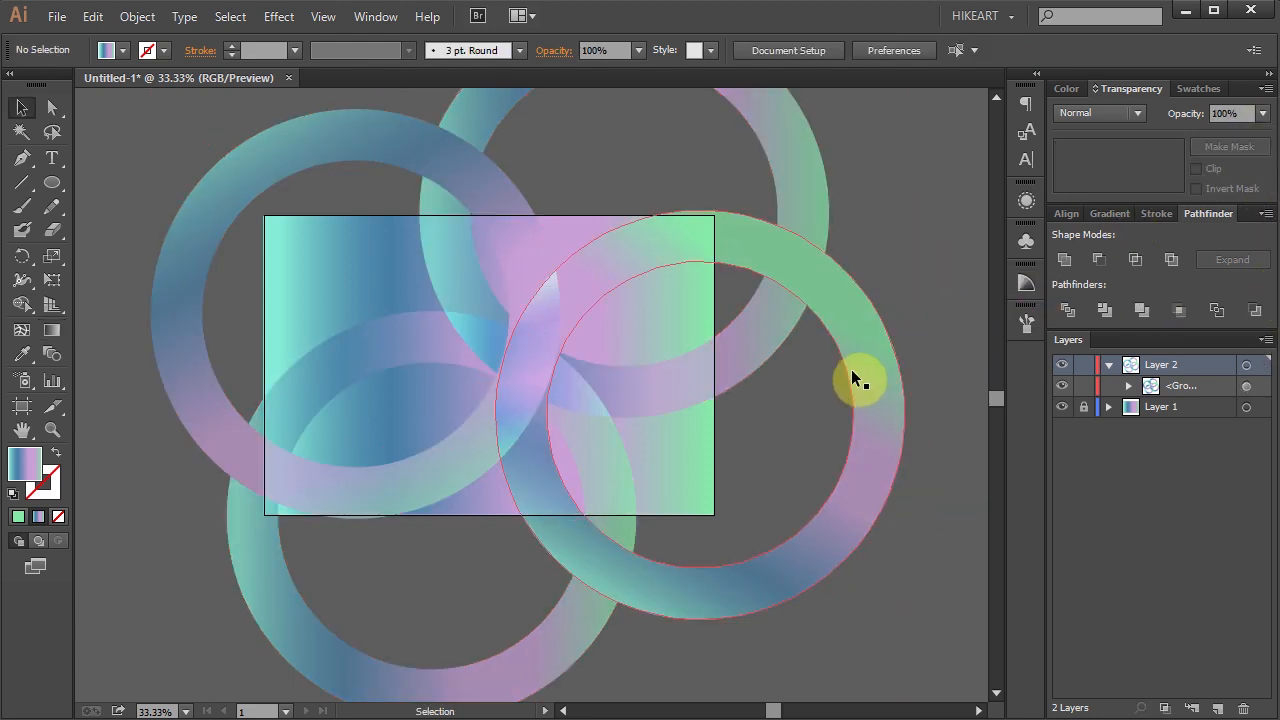
Paste a copy of the ring group in front, offset it, and set its opacity to 40%
key("ctrl+f")
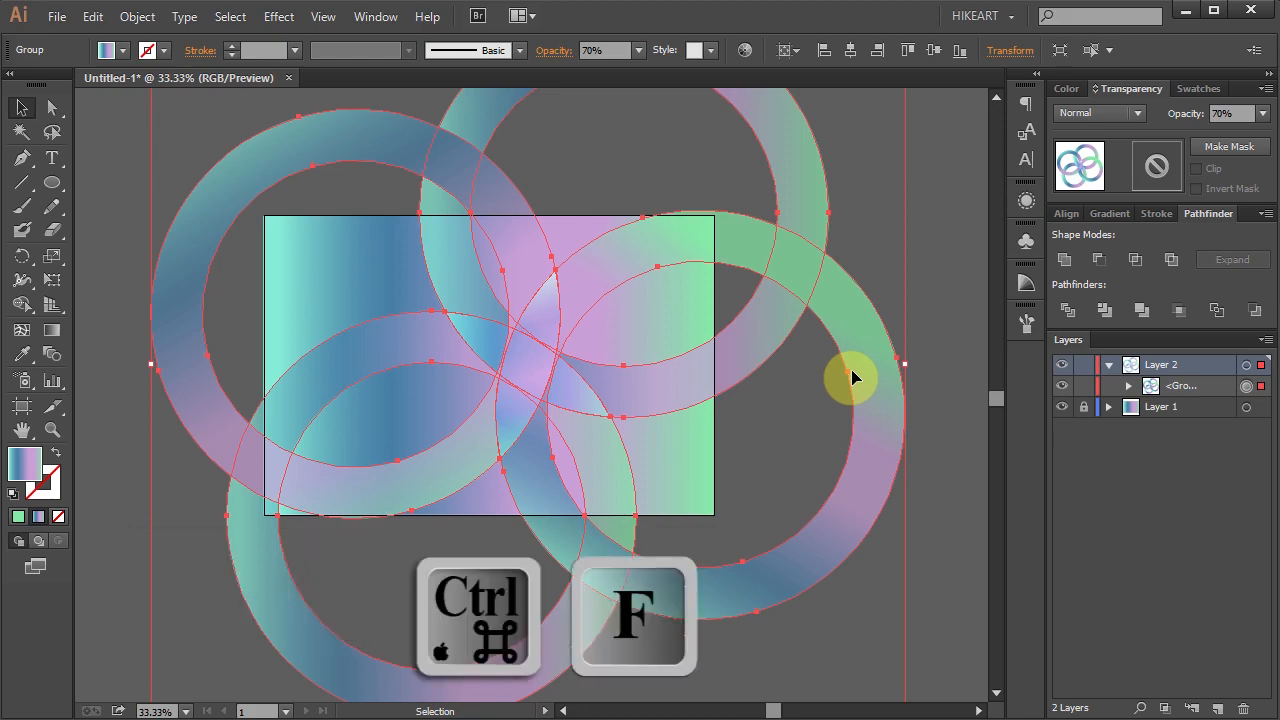
key("ctrl+f")
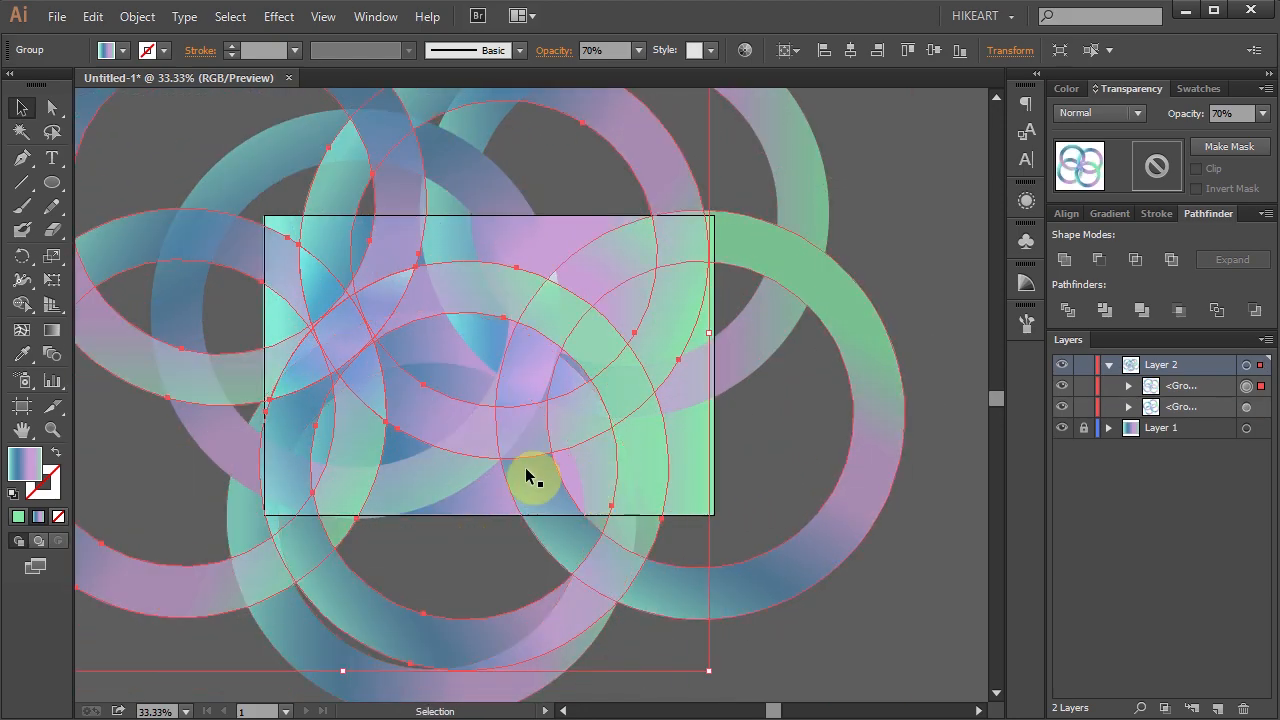
left_click_drag(530, 476, 550, 487)
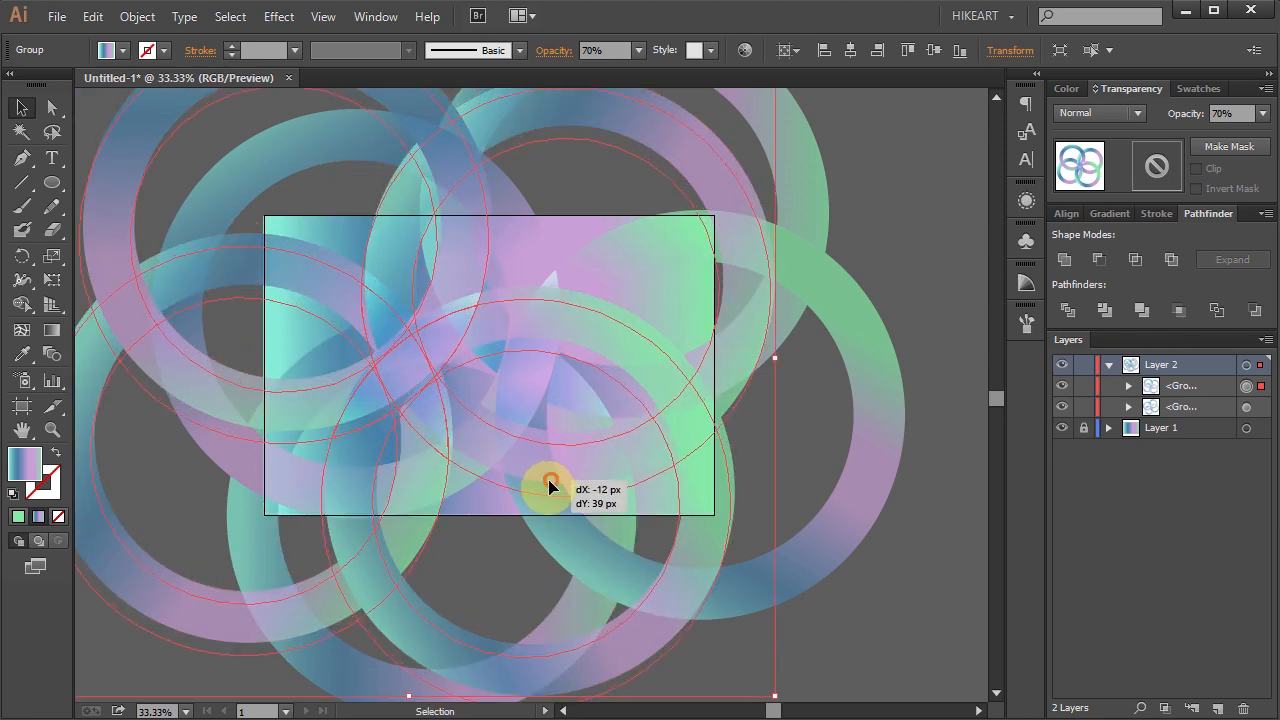
left_click_drag(550, 485, 860, 445)
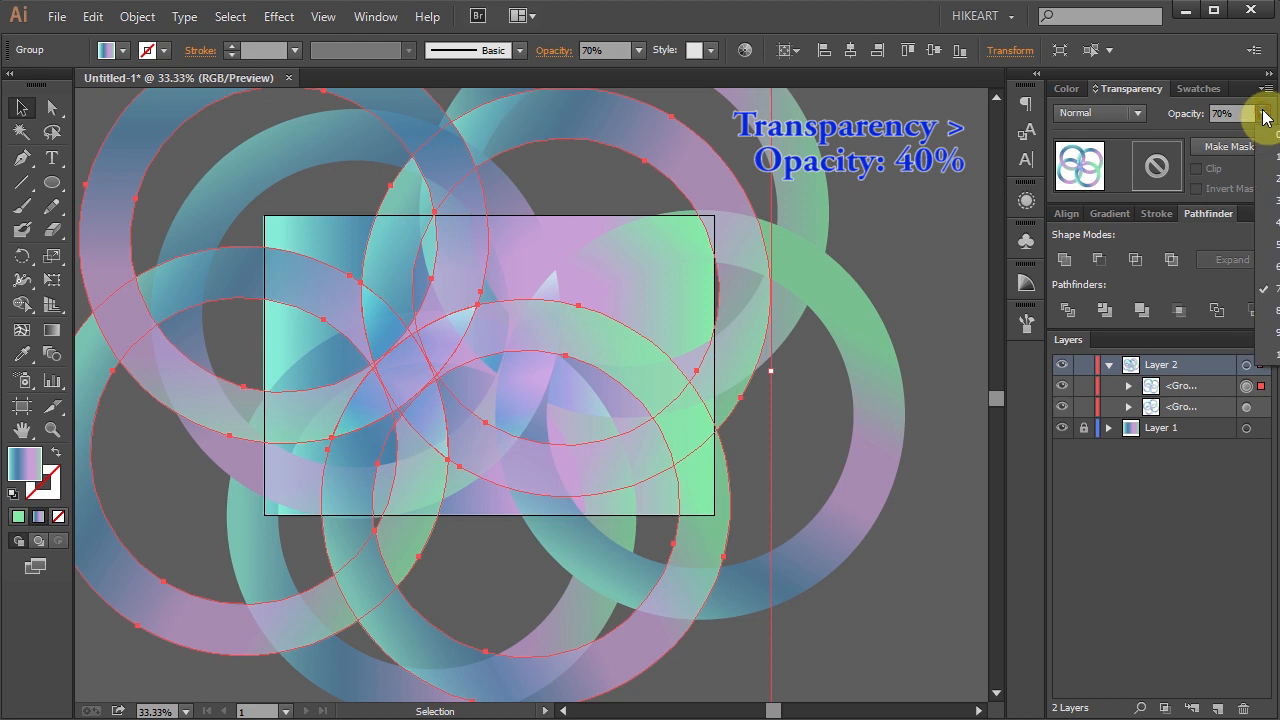
left_click(1262, 113)
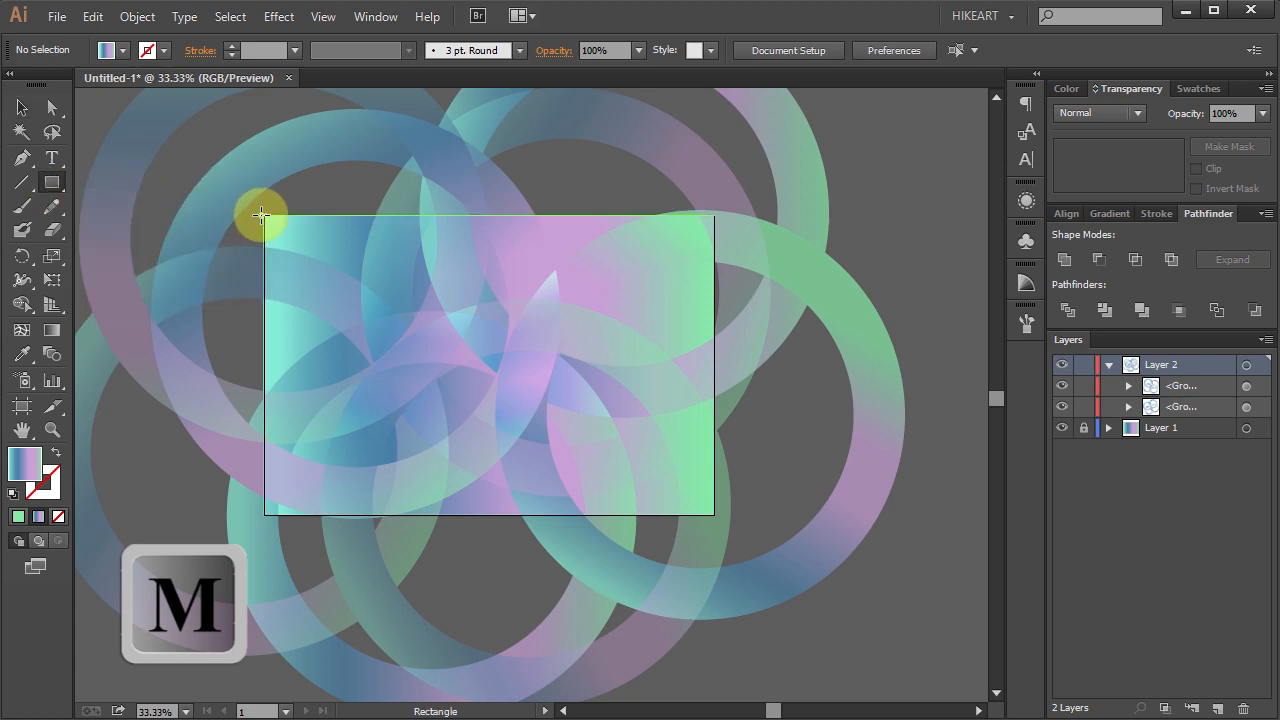
Draw an artboard-sized rectangle and clip all the rings to it with a clipping mask (Ctrl+7)
left_click_drag(265, 215, 715, 515)
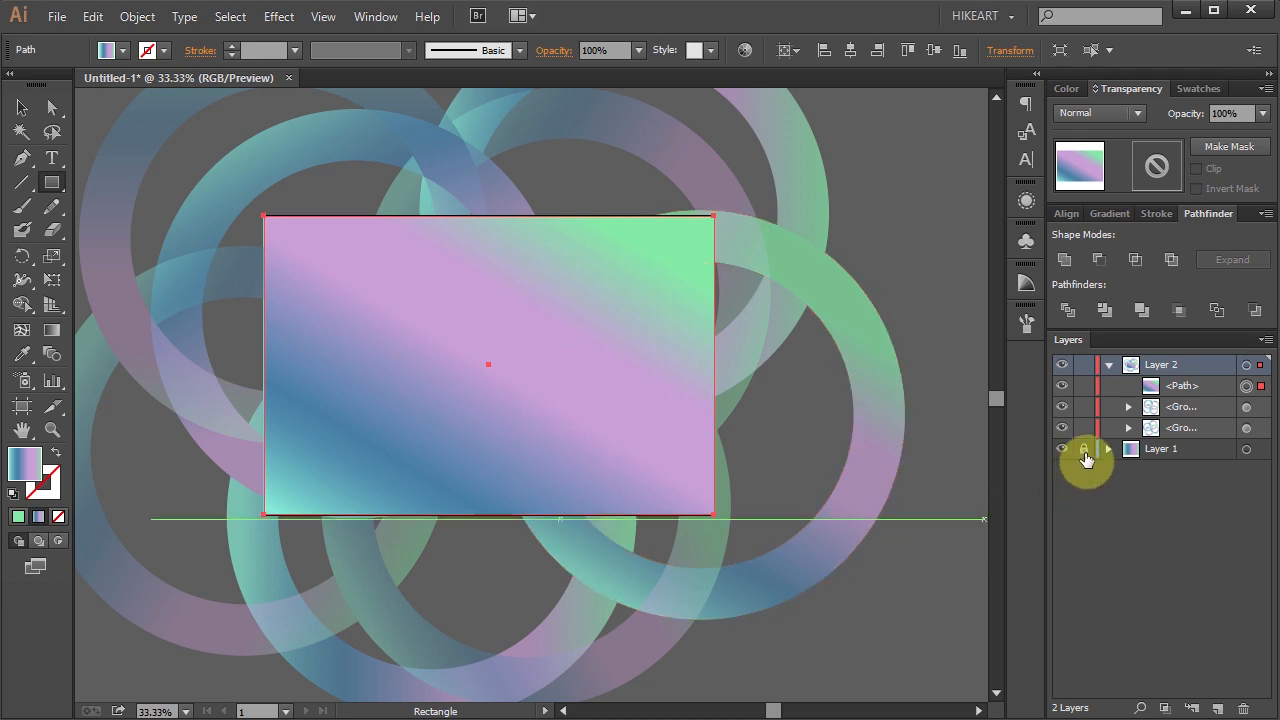
key("ctrl+a")
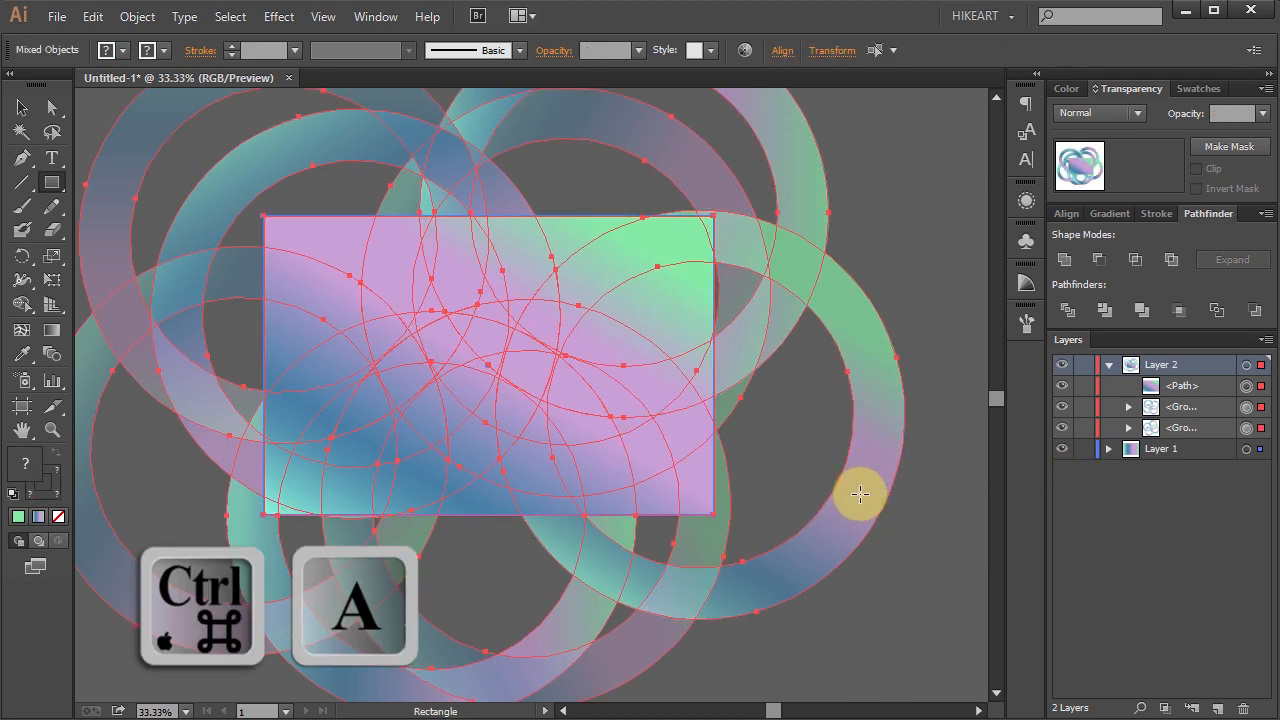
key("ctrl+7")
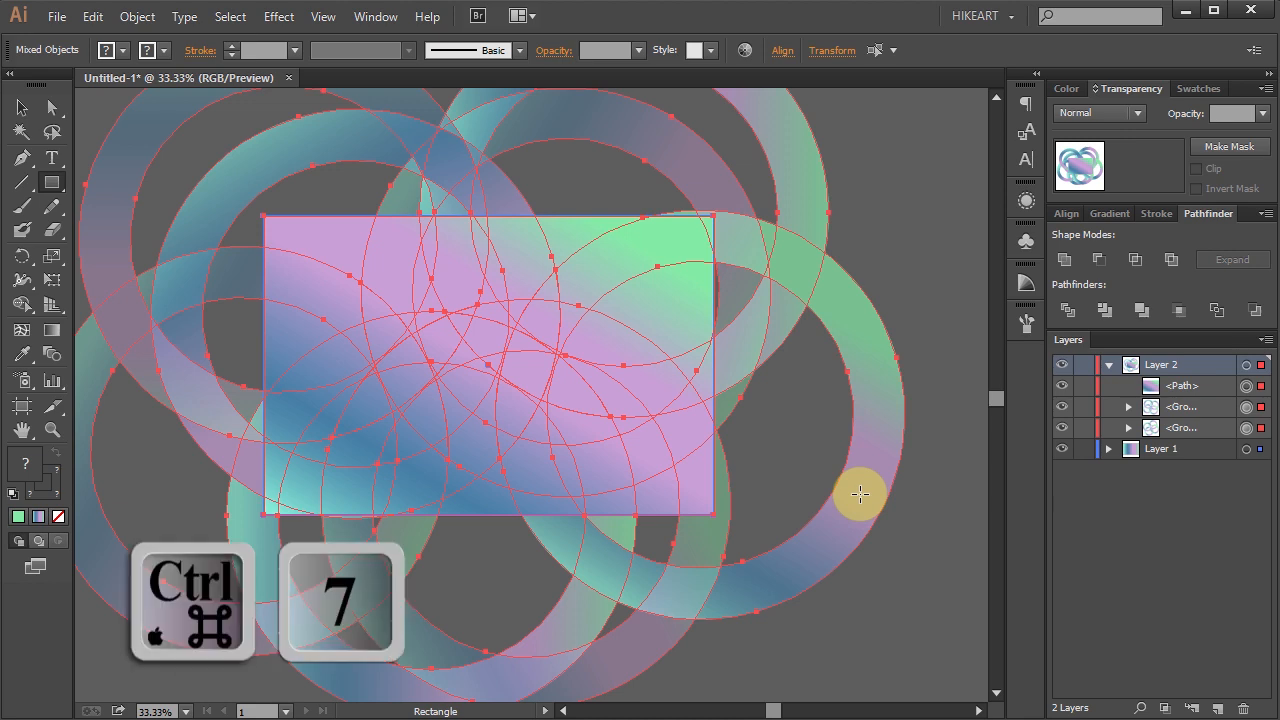
key("ctrl+7")
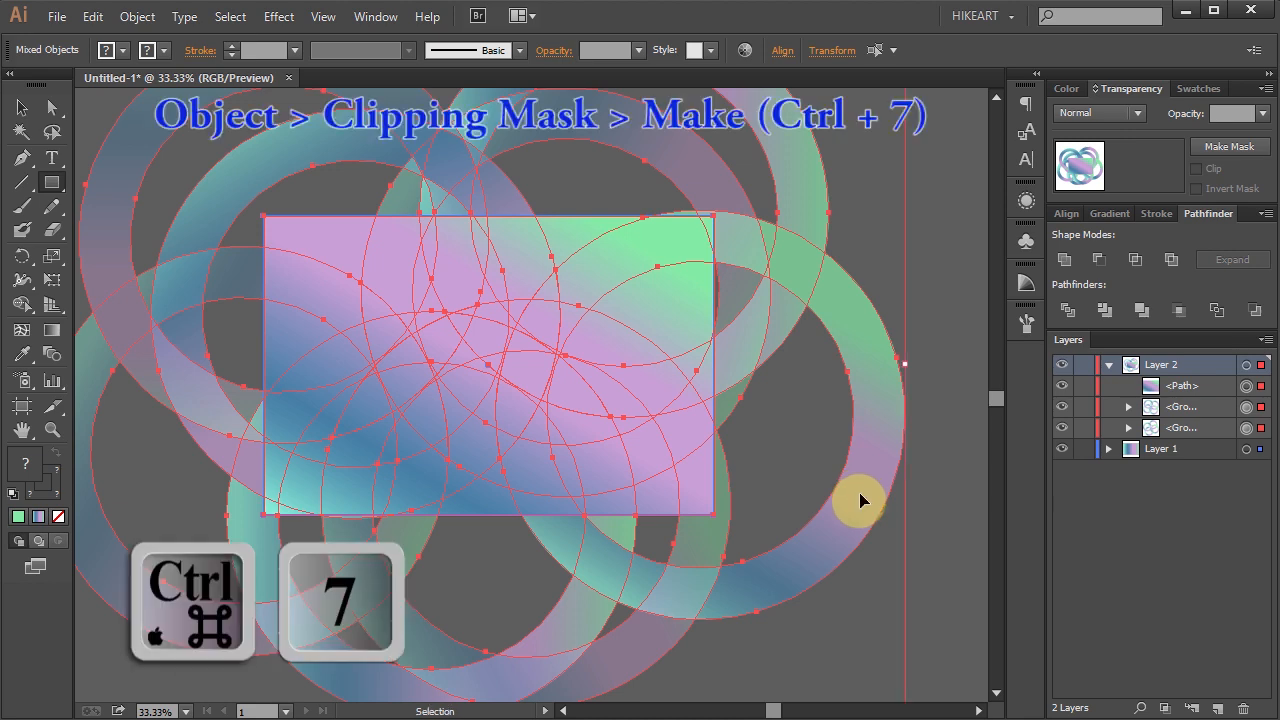
key("ctrl+7")
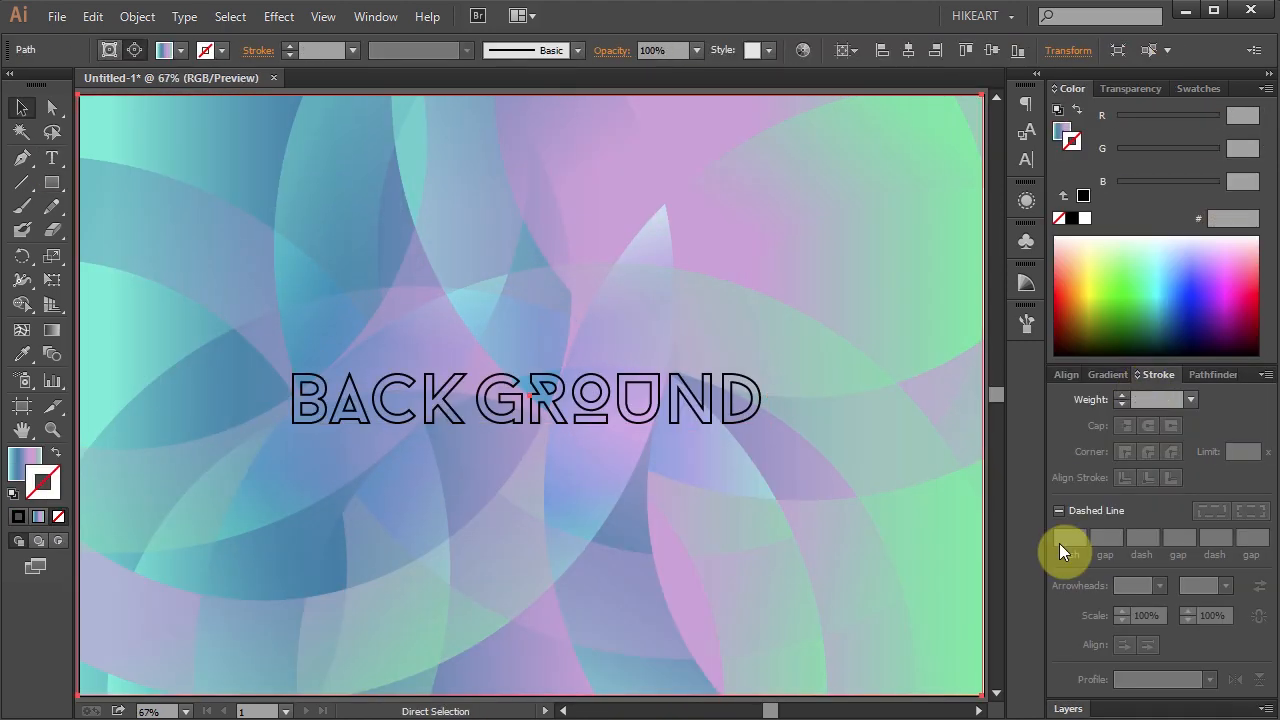
mouse_move(1028, 600)
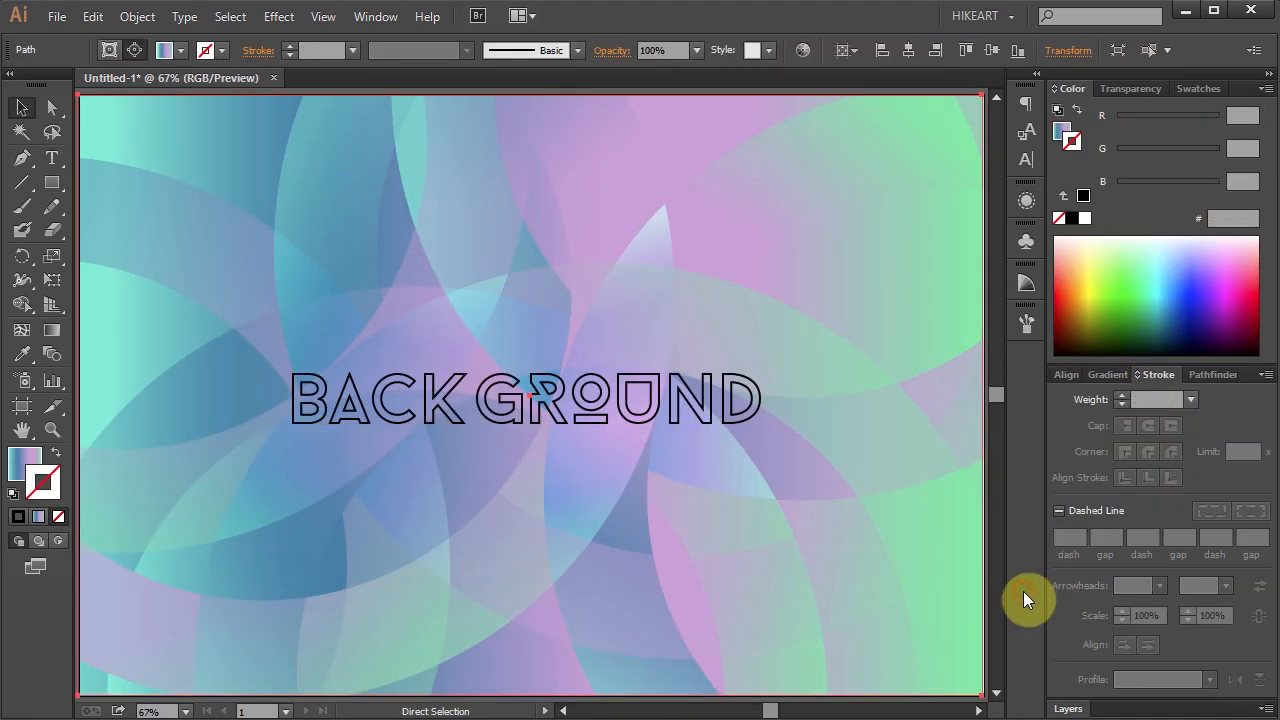